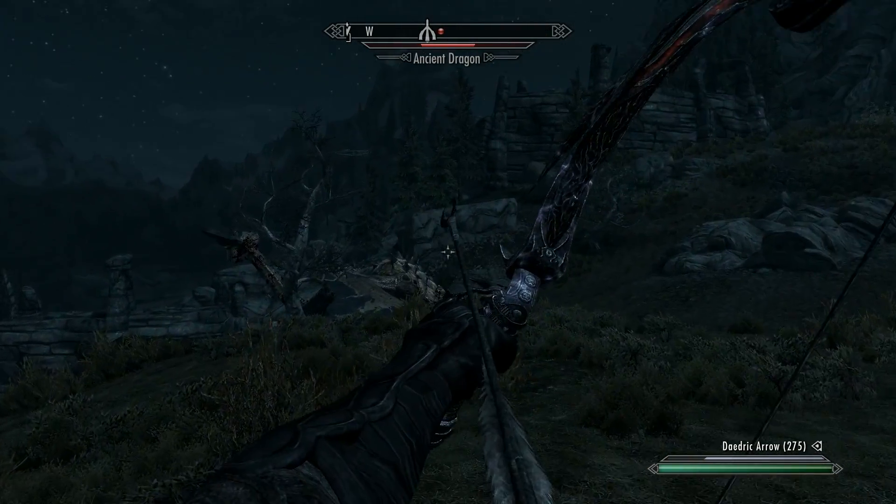
Step: Fire two Daedric arrows at the Ancient Dragon
left_click(448, 254)
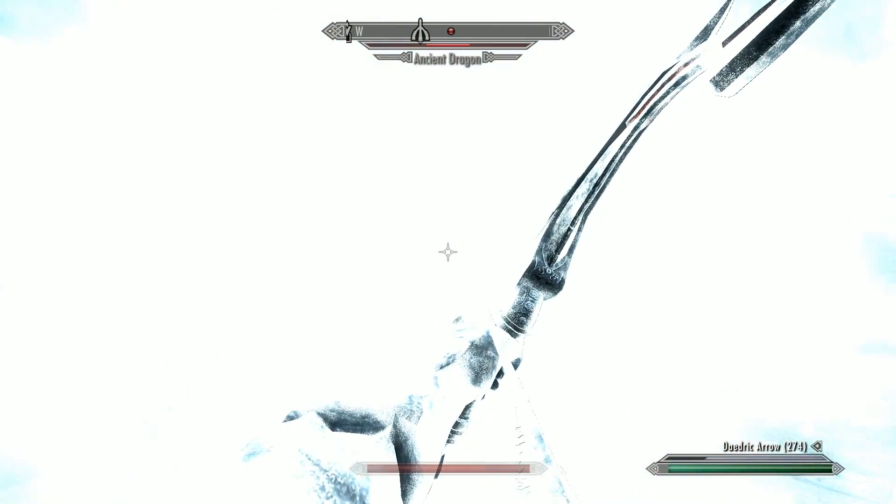
left_click(449, 252)
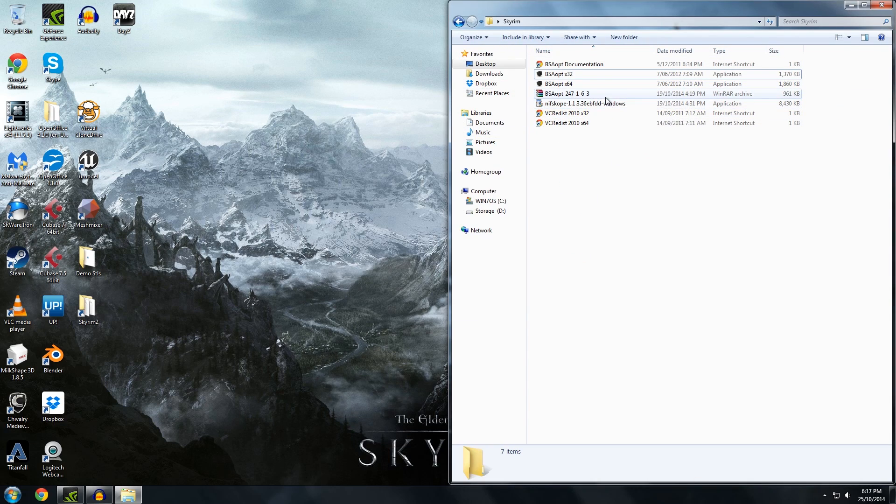
Step: Launch BSAopt x64, allow the unverified program to run, and start browsing for a source archive
double_click(559, 84)
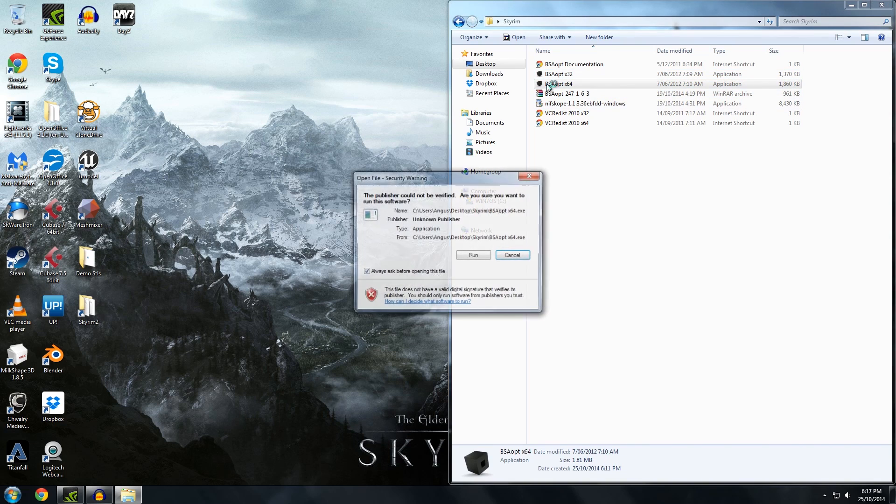
left_click(472, 255)
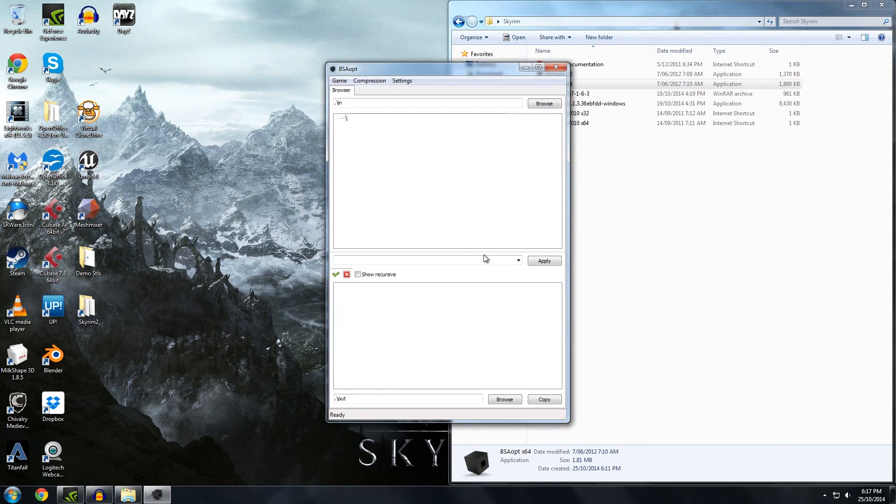
mouse_move(535, 116)
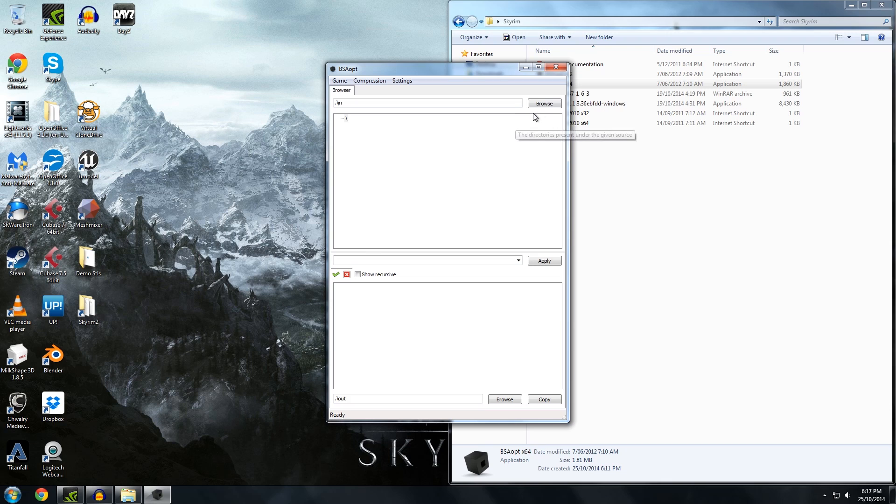
left_click(544, 103)
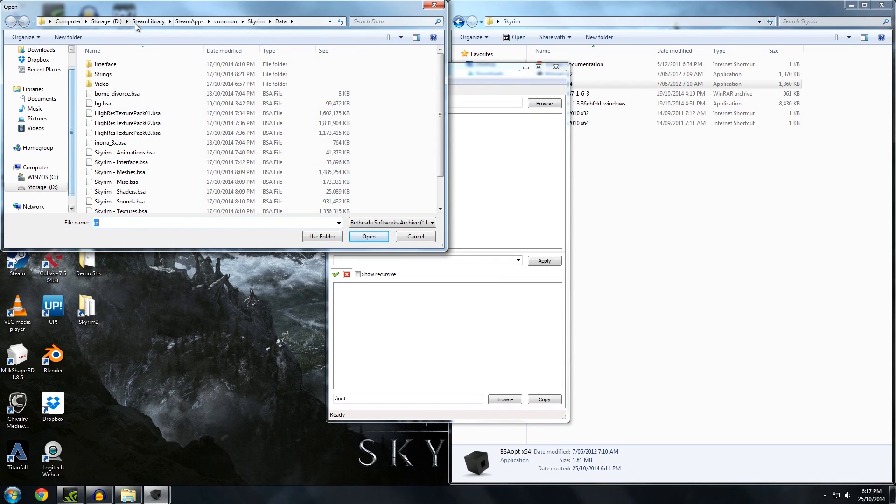
mouse_move(166, 24)
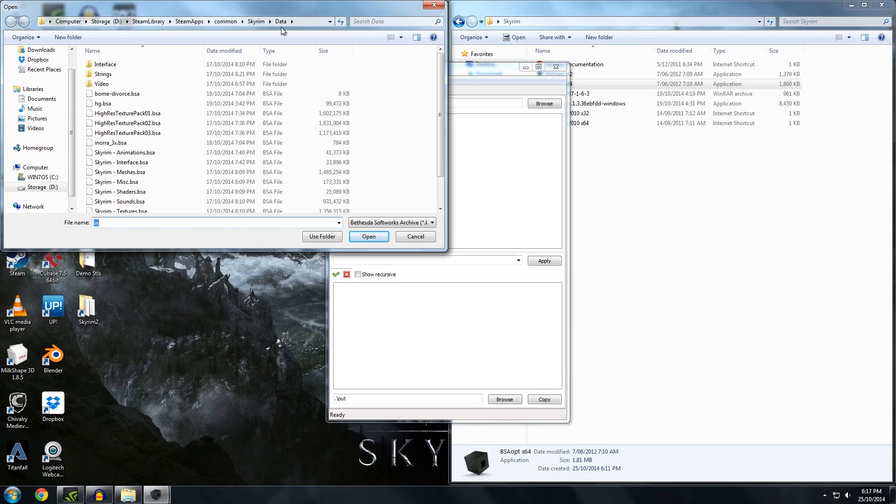
Step: Load Skyrim - Meshes.bsa from the game's Data folder into BSAopt
scroll("down", 3)
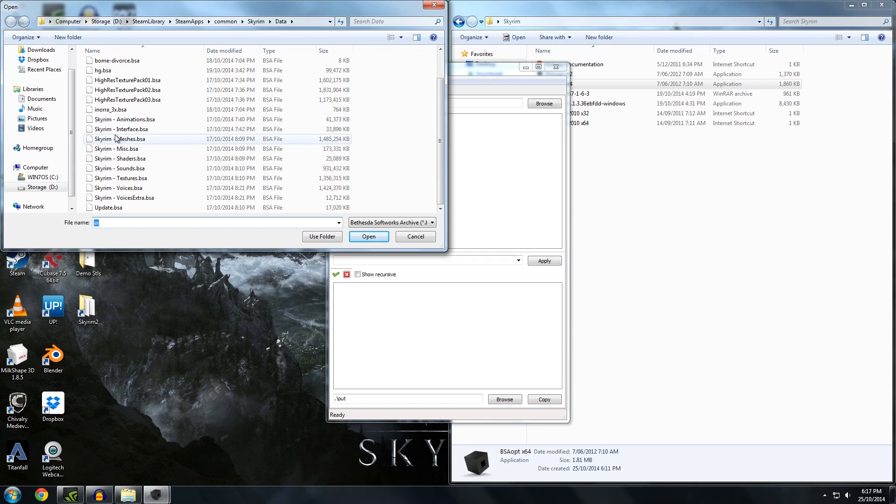
left_click(119, 138)
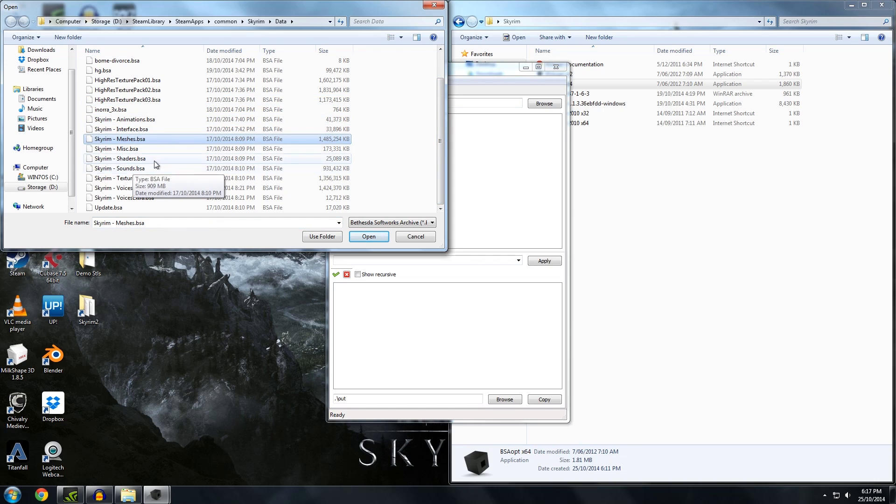
mouse_move(131, 149)
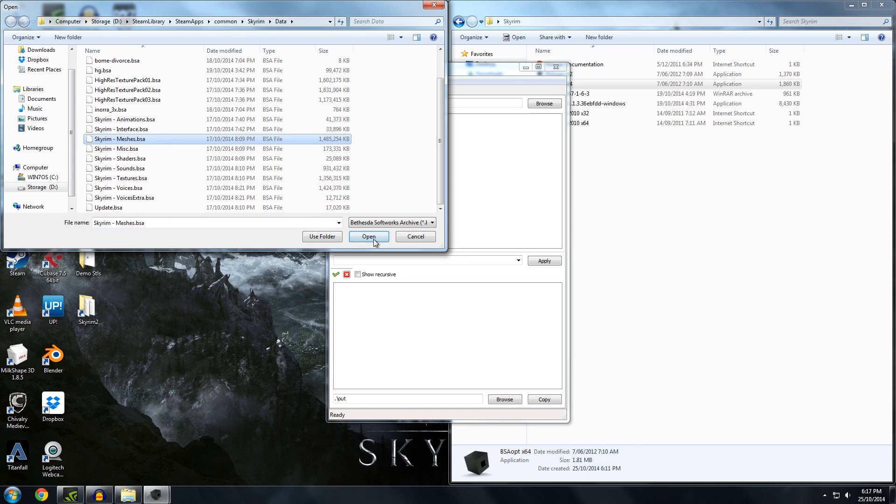
left_click(368, 236)
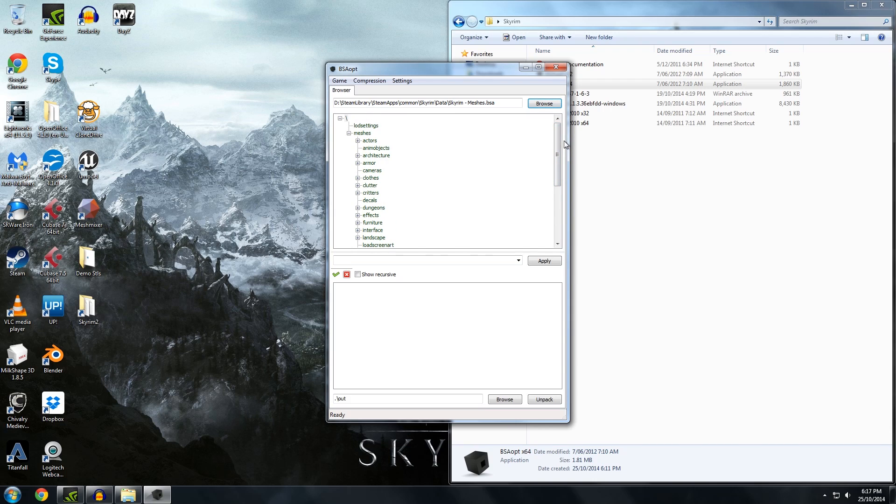
mouse_move(431, 219)
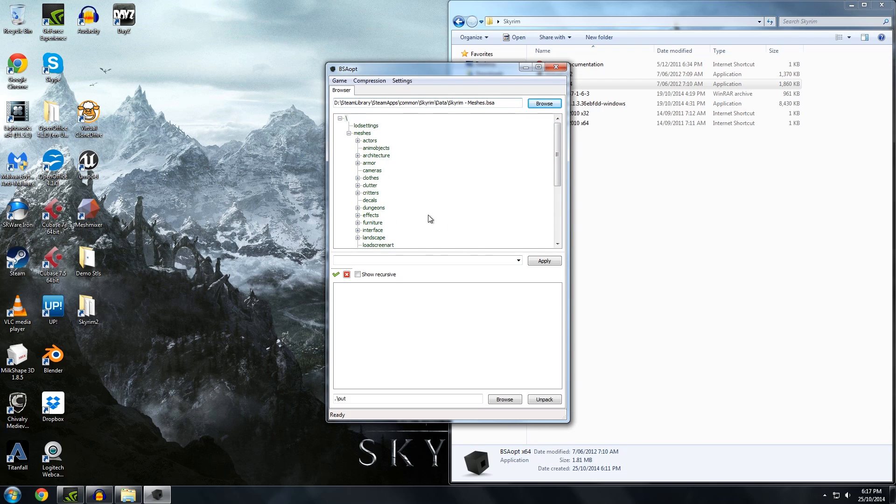
mouse_move(453, 136)
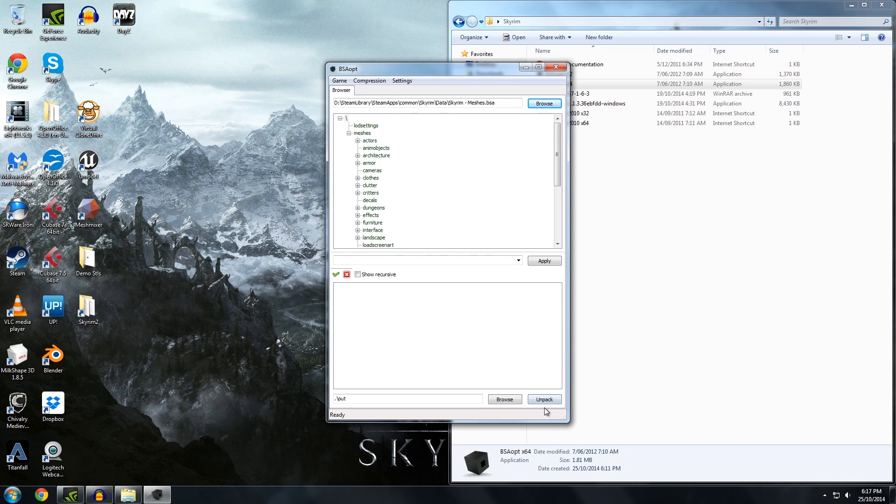
Step: Unpack the meshes archive contents into the out folder
left_click(545, 400)
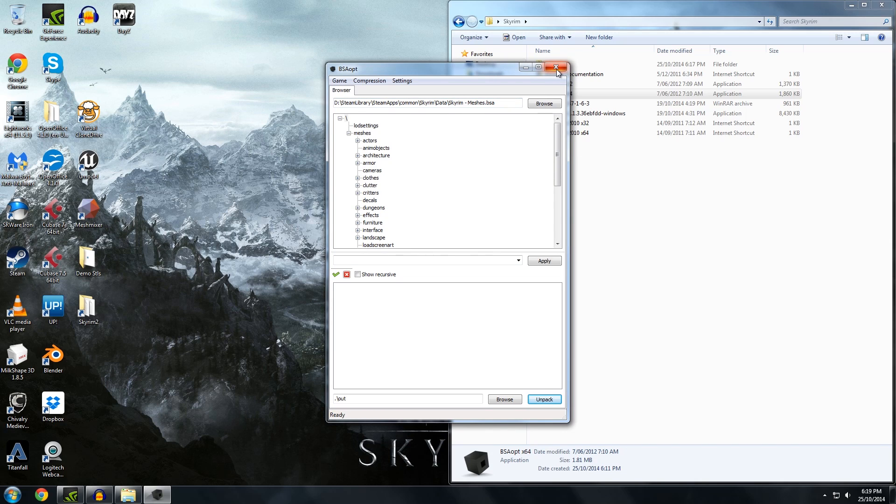
Step: Close BSAopt, browse out > meshes > actors > alduin to confirm the model files, then return toward the Skyrim folder
left_click(556, 67)
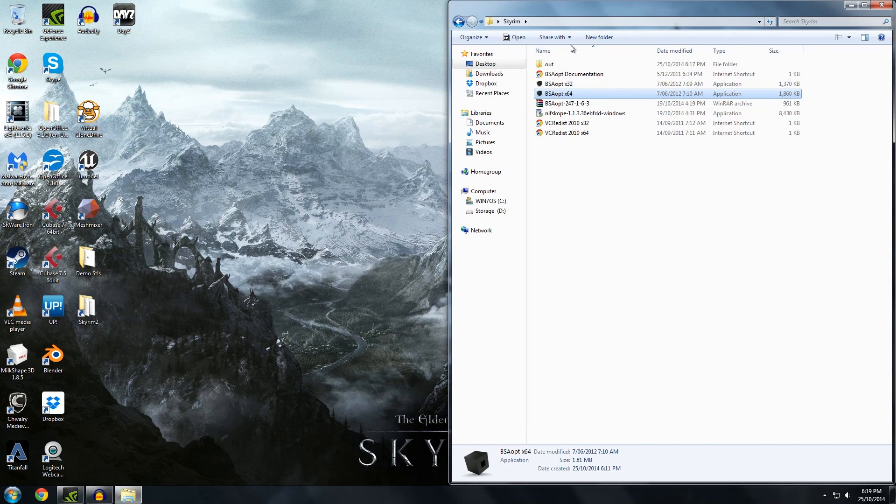
double_click(548, 63)
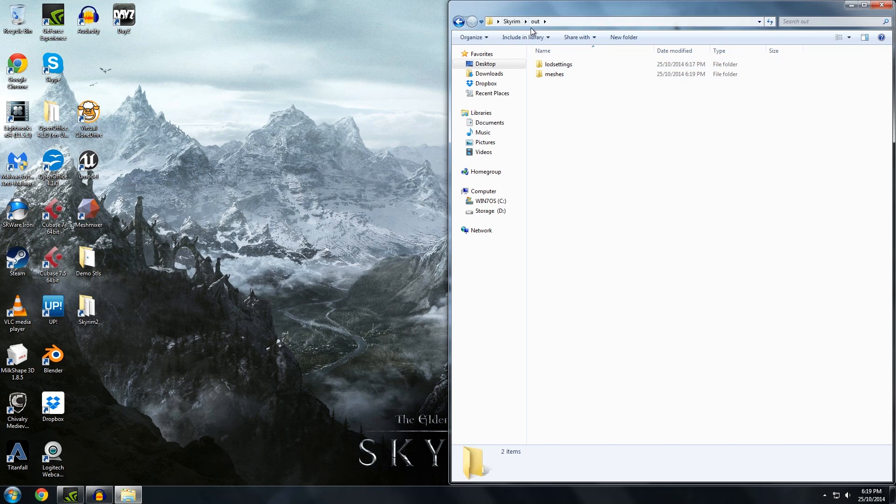
double_click(554, 74)
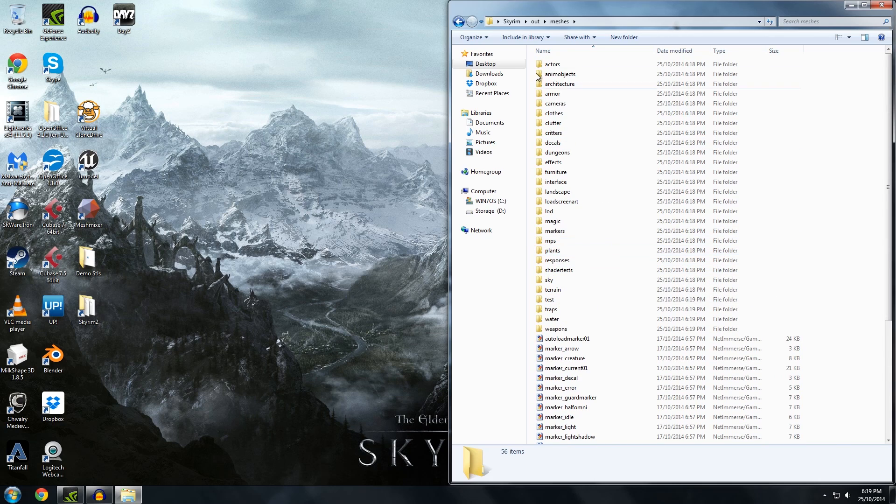
double_click(552, 64)
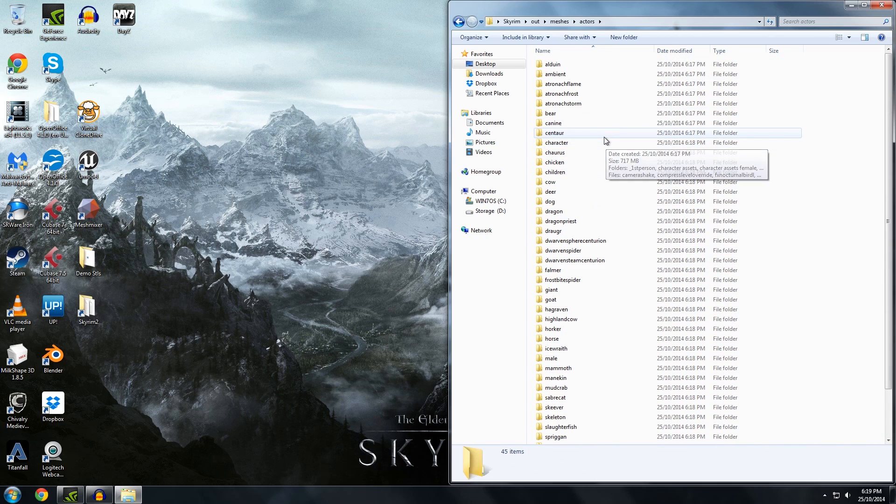
mouse_move(573, 84)
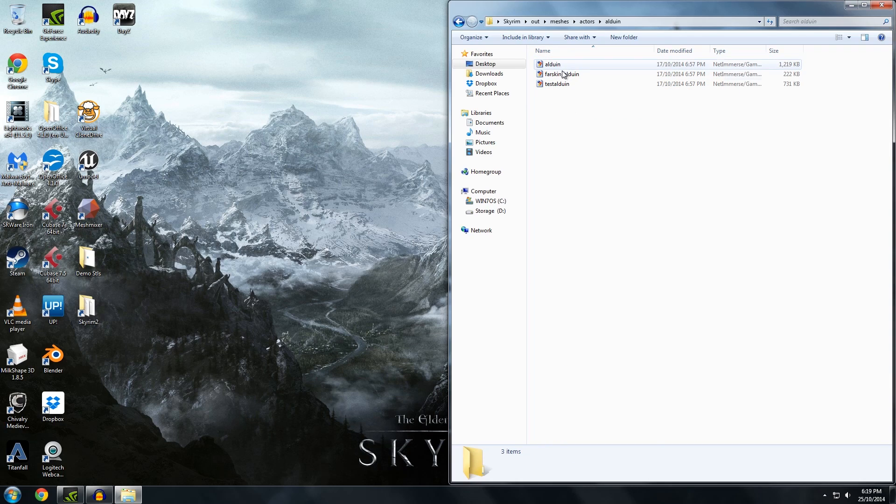
left_click(561, 74)
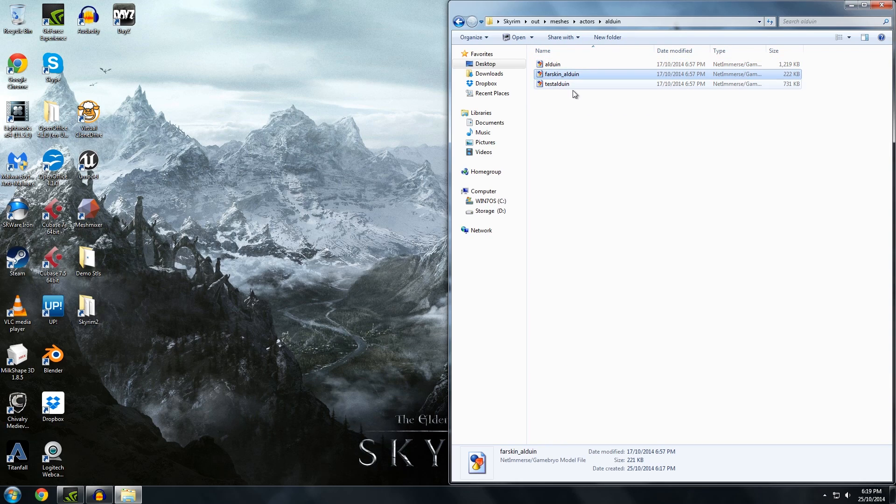
left_click(460, 21)
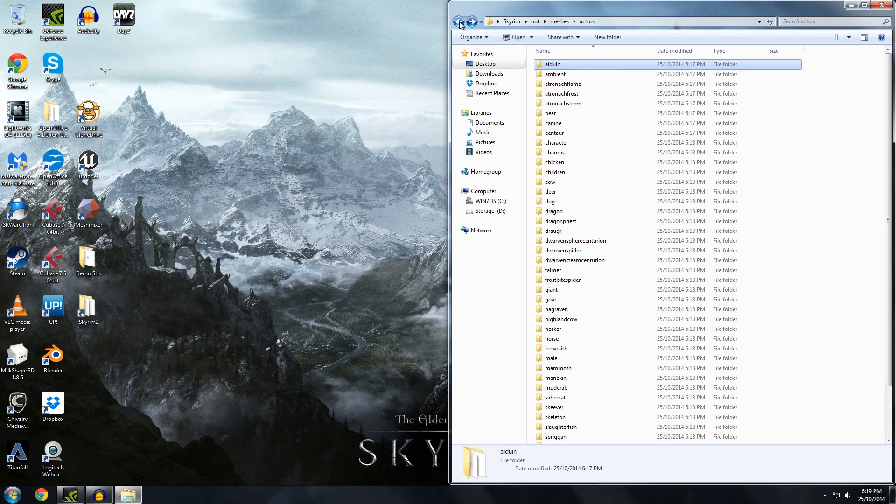
left_click(459, 22)
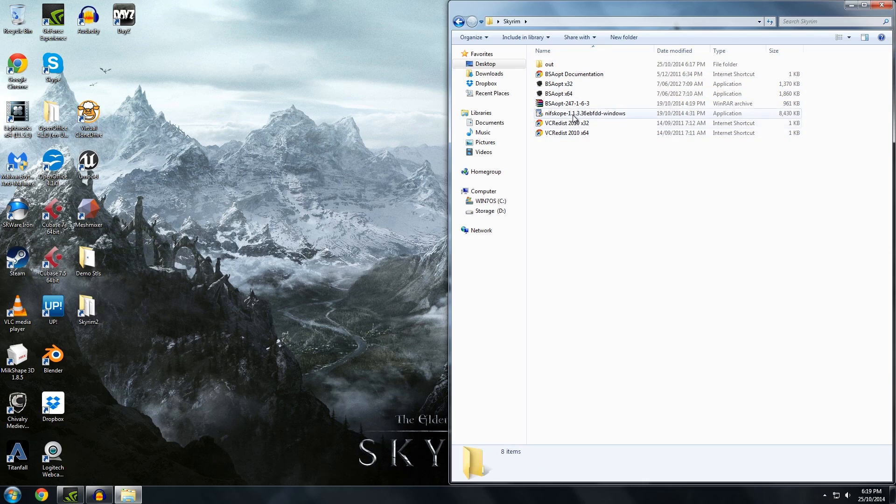
mouse_move(564, 116)
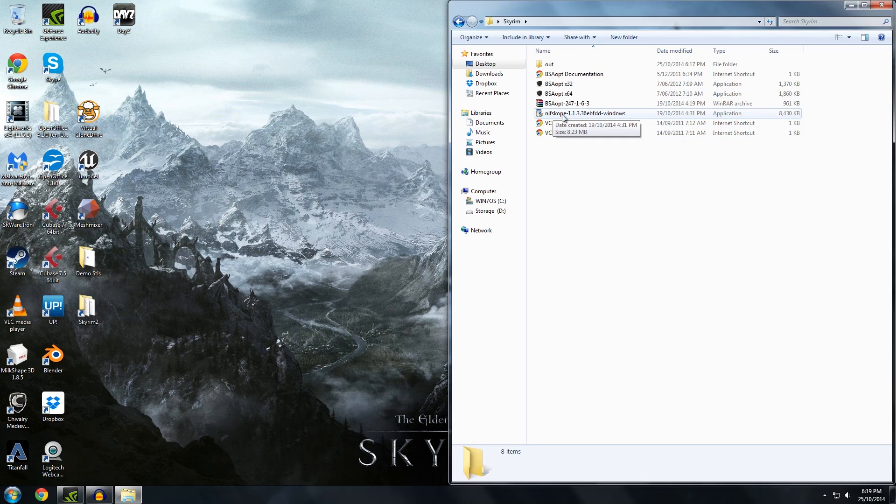
mouse_move(616, 251)
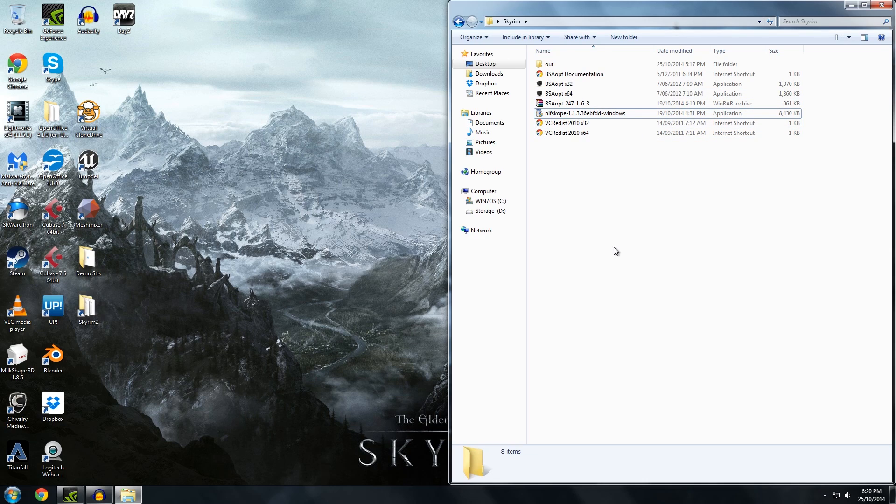
Step: Search the Start Menu for 'nif' and launch NifSkope
left_click(10, 492)
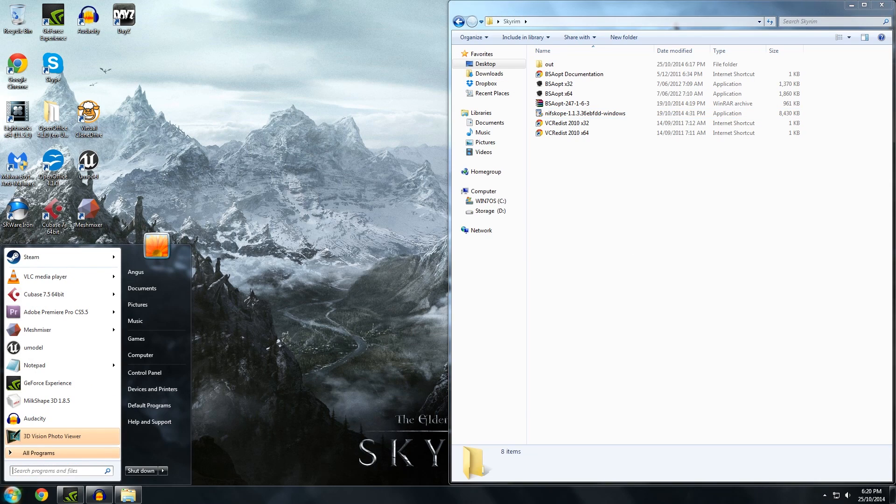
left_click(56, 470)
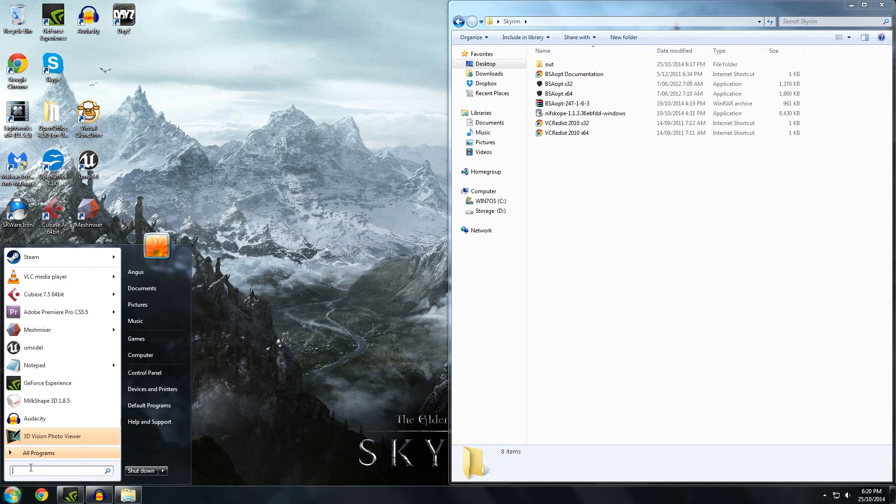
type("nif")
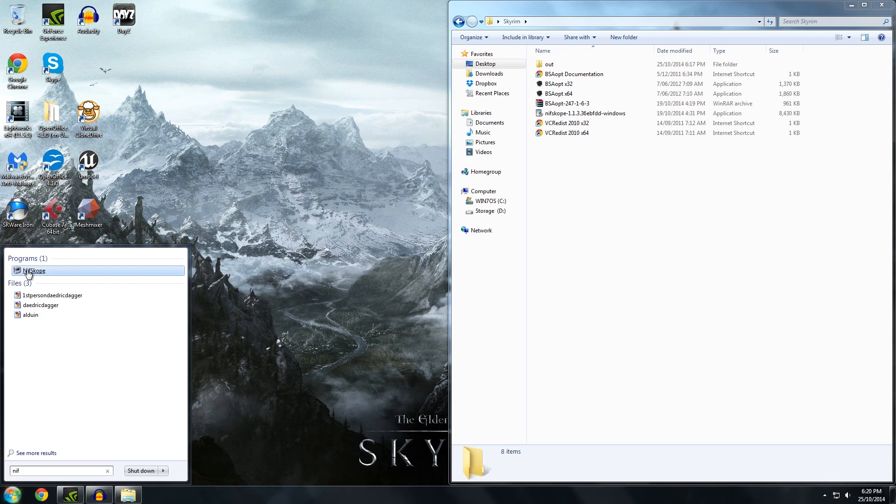
left_click(33, 270)
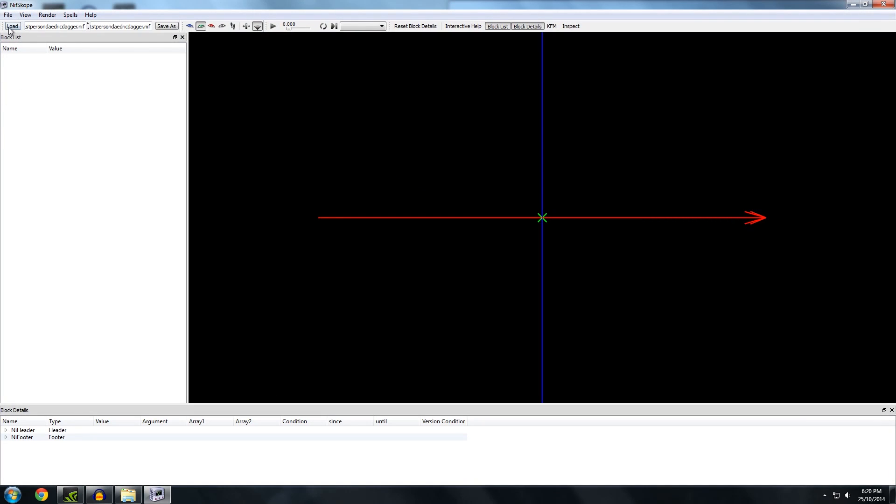
Step: Load alduin.nif from out > meshes > actors > alduin into NifSkope
left_click(17, 25)
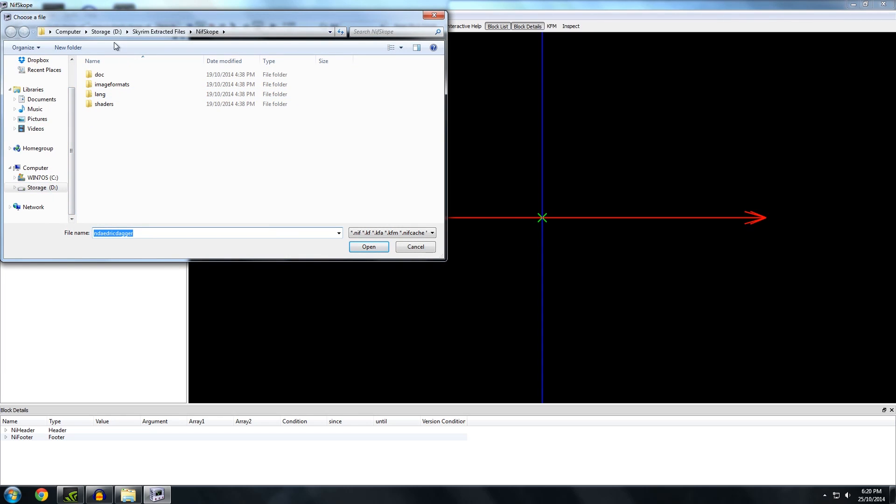
left_click(31, 74)
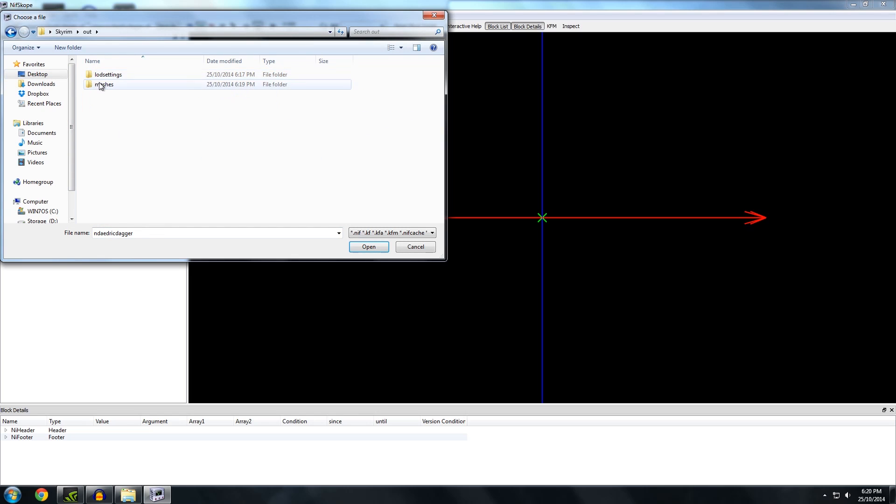
double_click(104, 84)
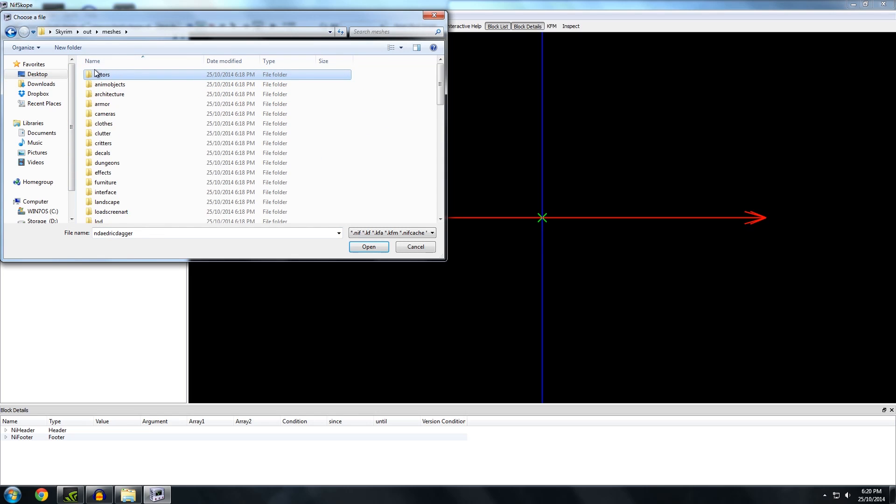
double_click(104, 74)
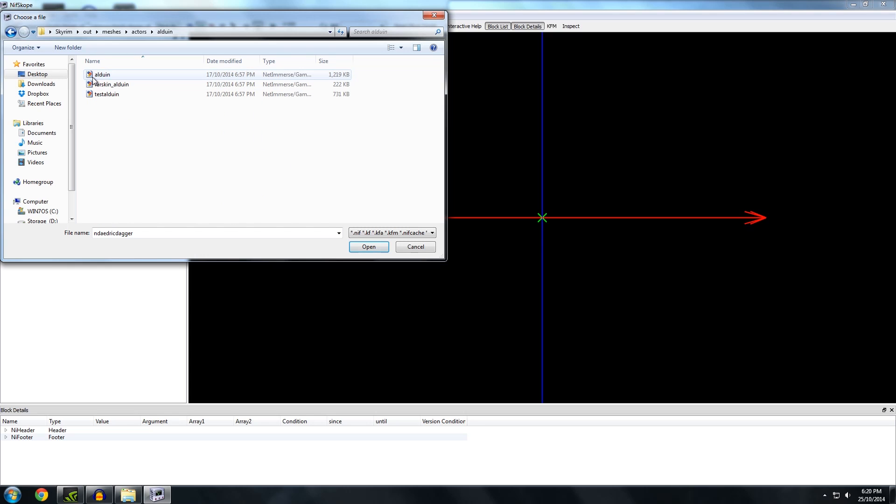
left_click(103, 74)
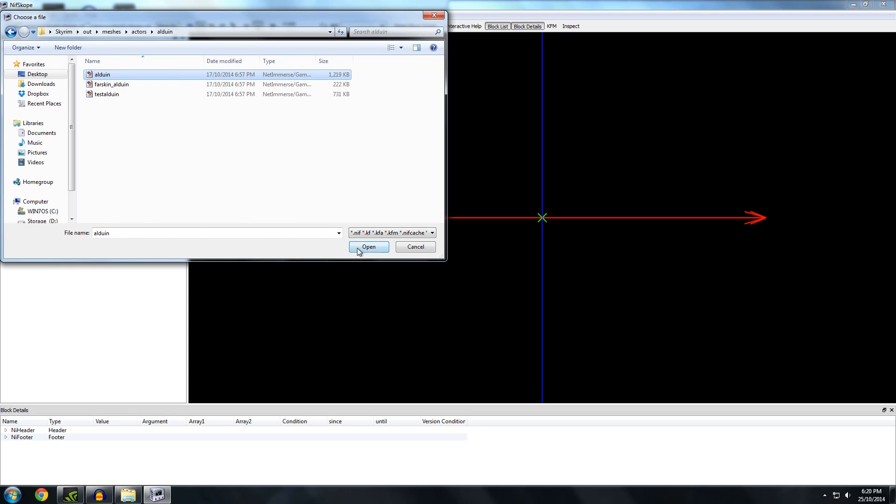
left_click(368, 247)
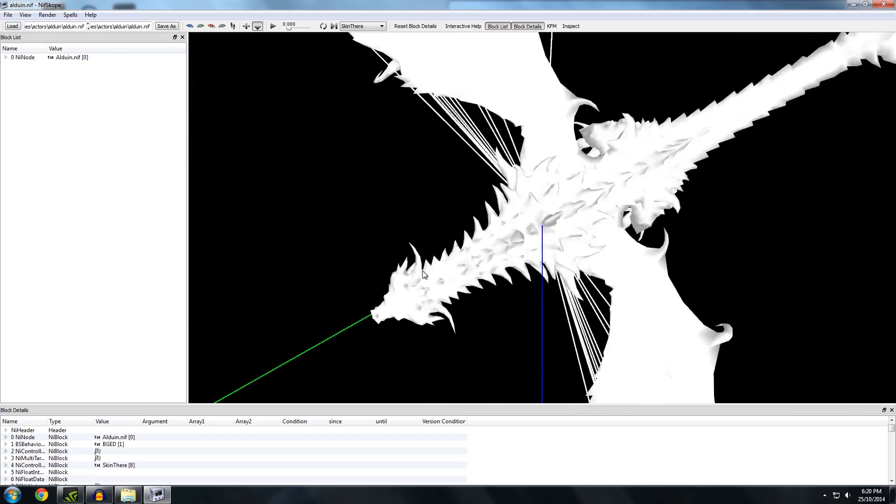
left_click_drag(423, 275, 449, 202)
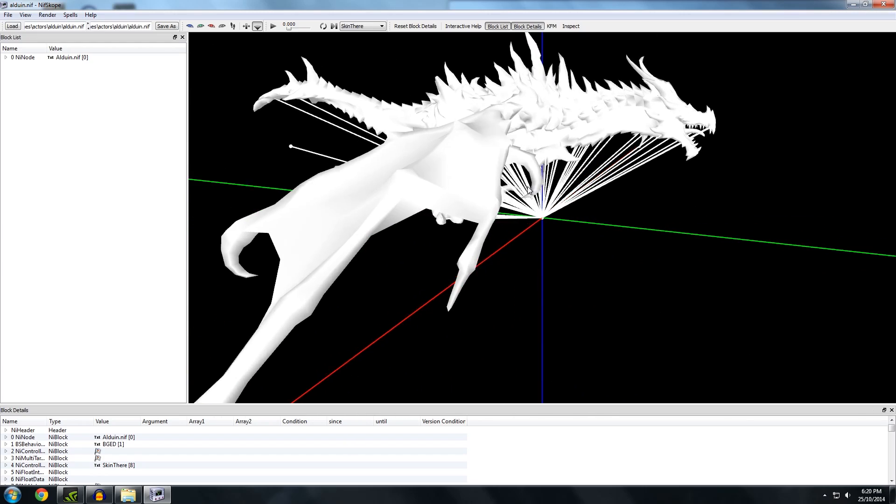
left_click_drag(525, 189, 463, 157)
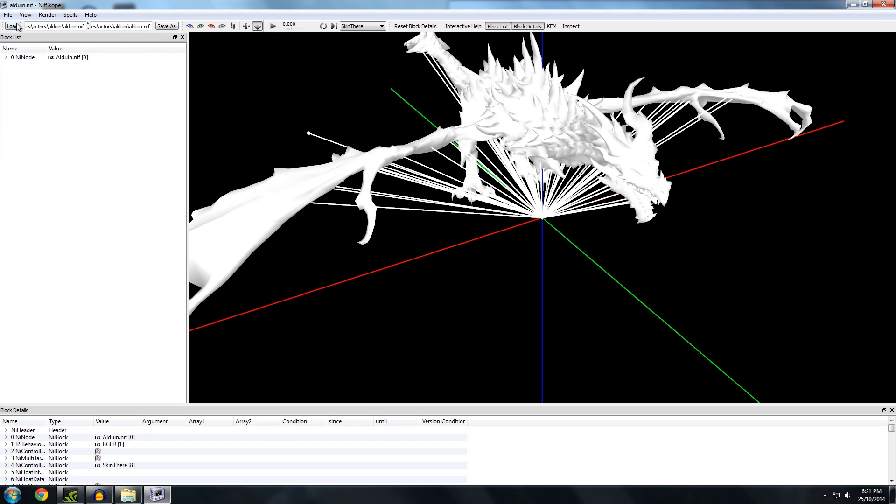
Step: Browse the Load dialog to the meshes > weapons > daedric folder for the dagger model
left_click(13, 26)
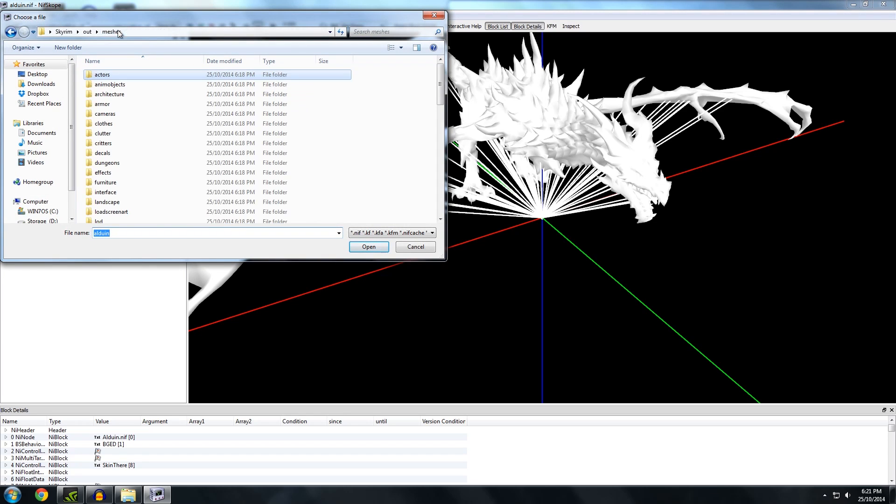
scroll("down", 3)
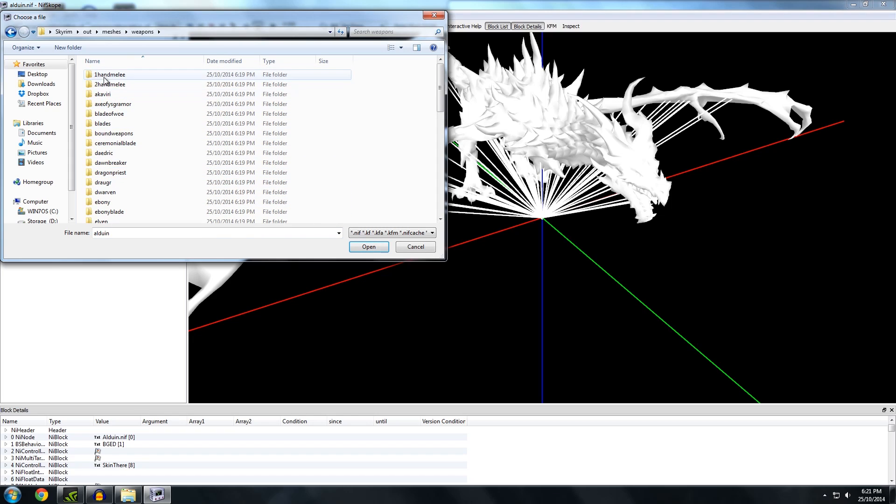
double_click(109, 75)
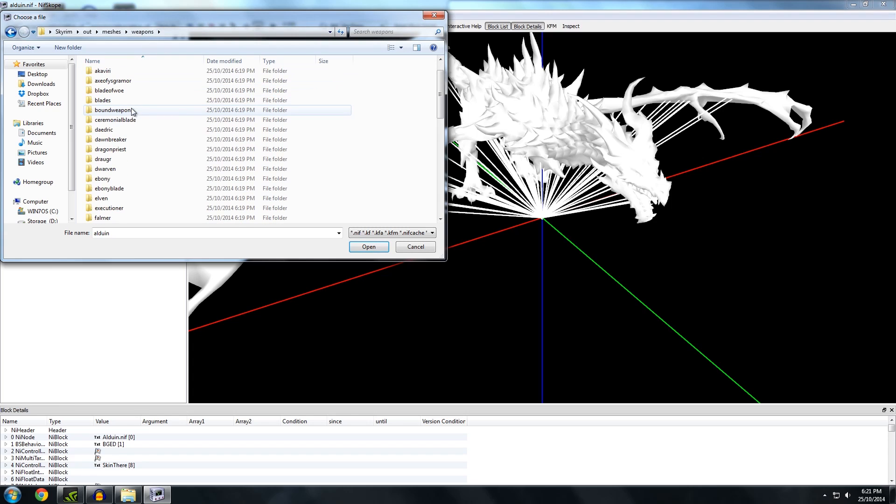
double_click(104, 128)
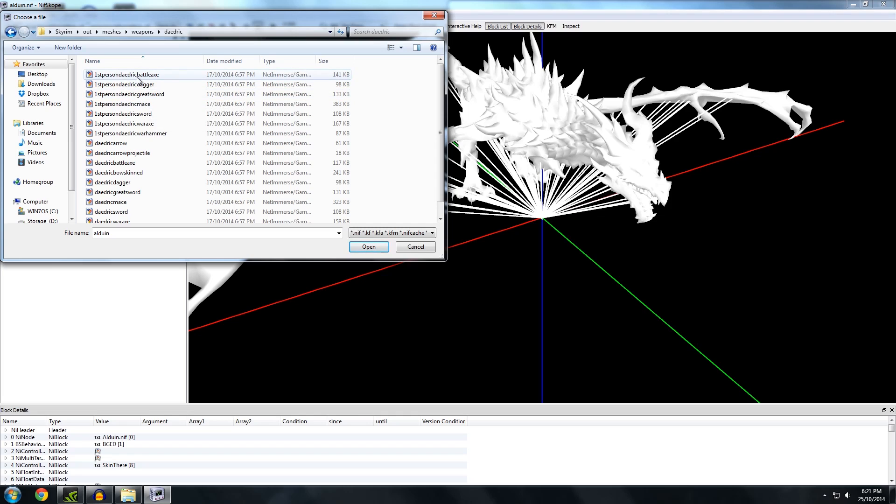
mouse_move(127, 126)
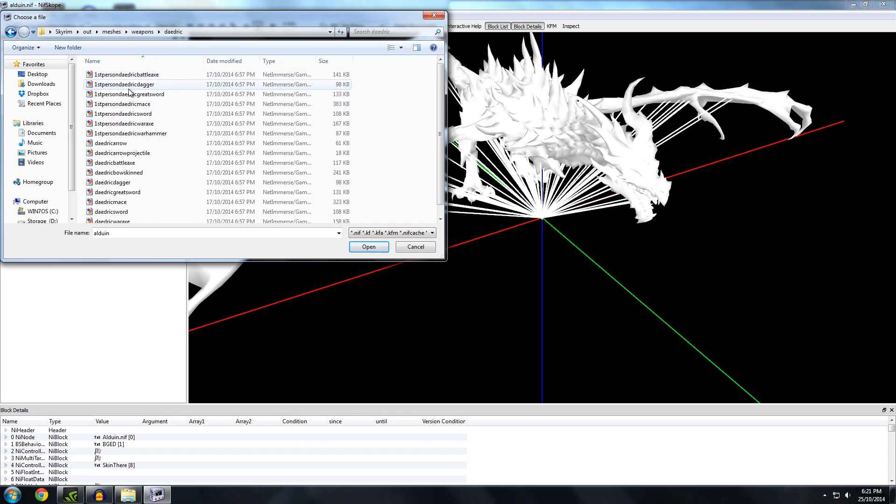
mouse_move(137, 89)
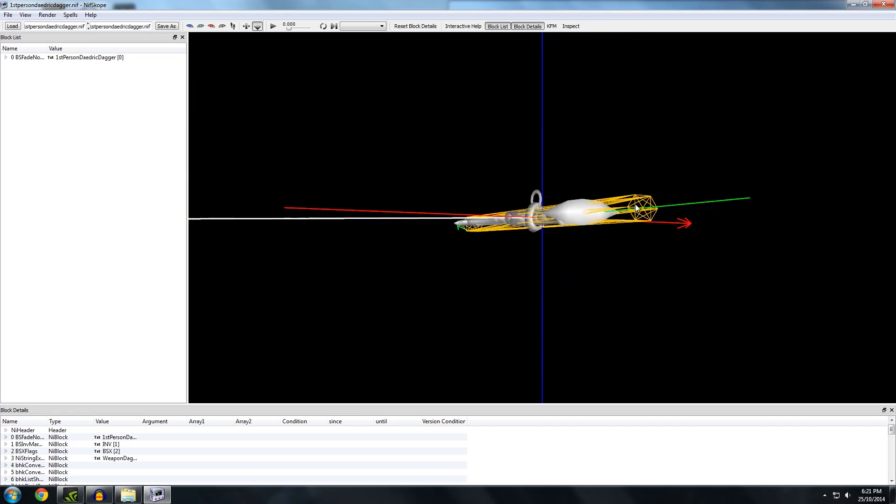
left_click_drag(634, 212, 534, 223)
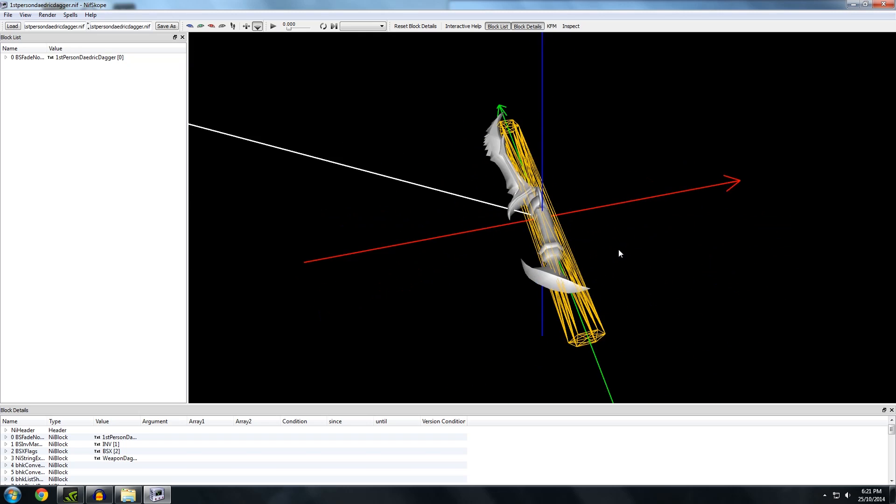
left_click_drag(622, 252, 639, 235)
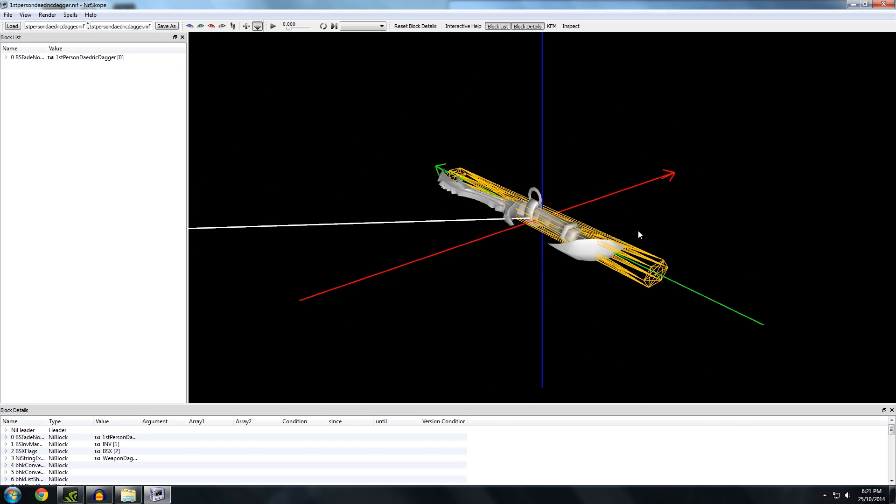
left_click_drag(640, 235, 582, 223)
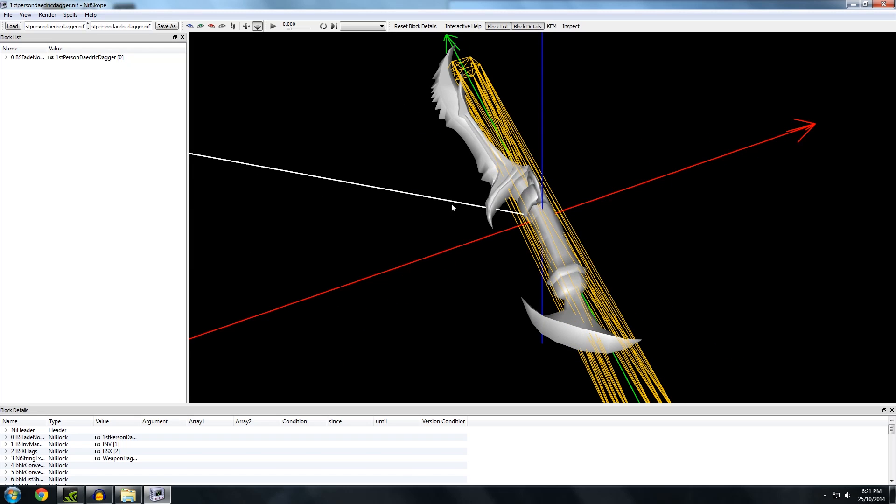
left_click(6, 15)
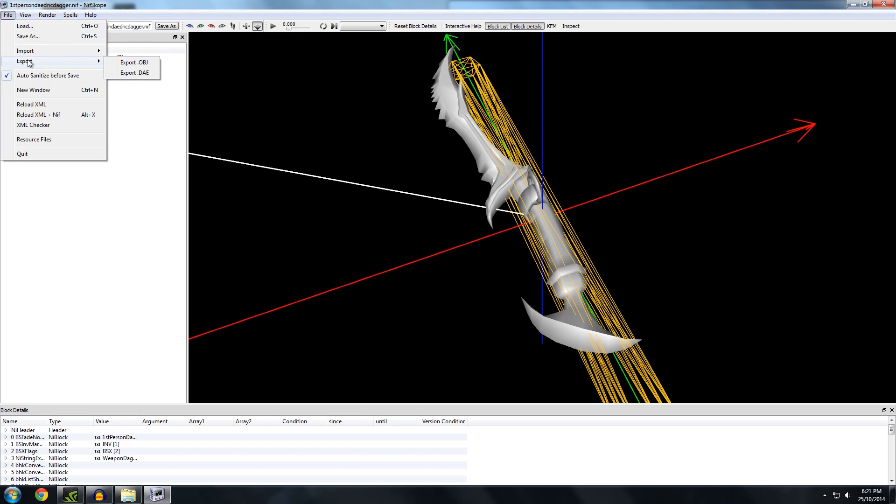
Step: Export the whole Daedric dagger scene as an OBJ file, accepting the entire-scene warning
left_click(135, 62)
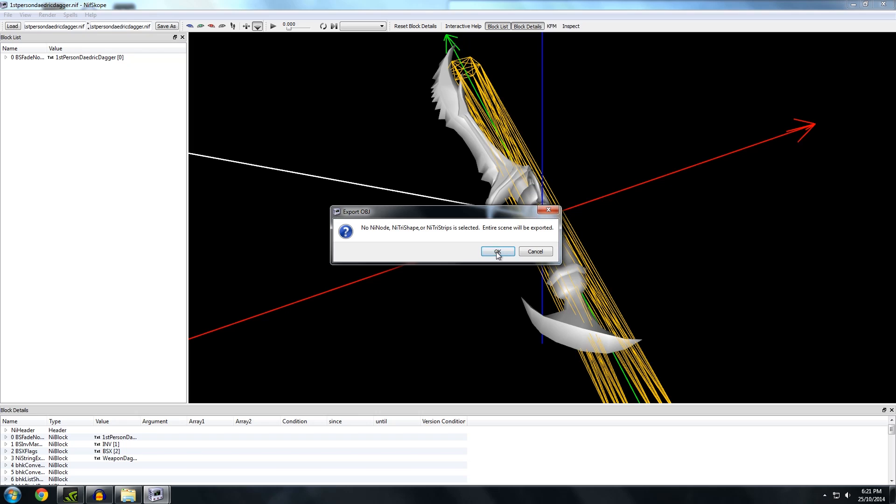
left_click(498, 251)
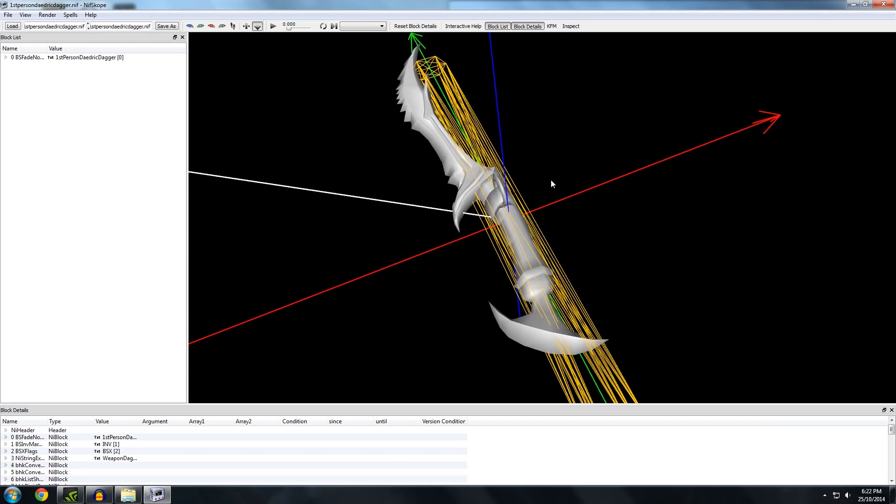
left_click_drag(553, 184, 520, 81)
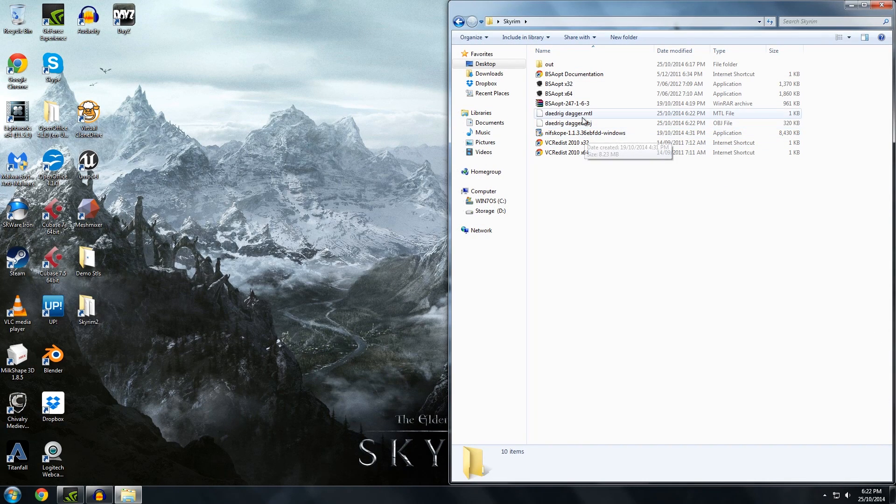
Step: Check daedrig dagger.obj (319 KB) in the Skyrim folder, then launch Chrome
left_click(569, 123)
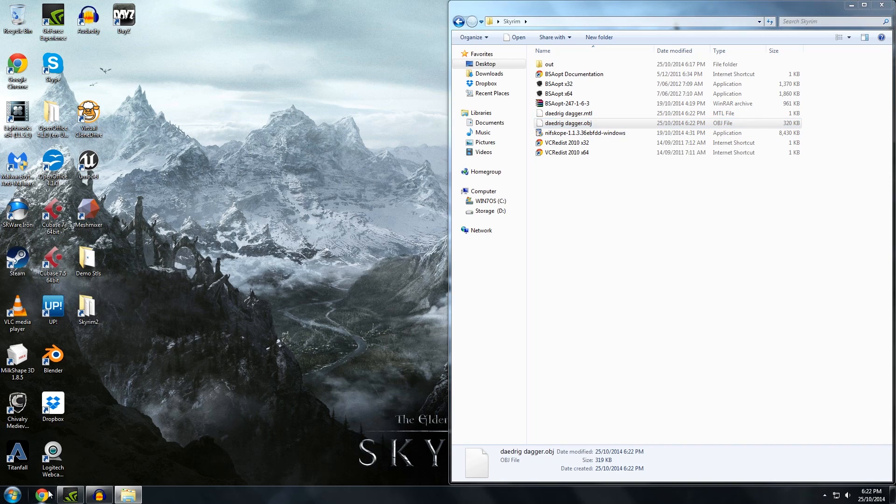
left_click(43, 495)
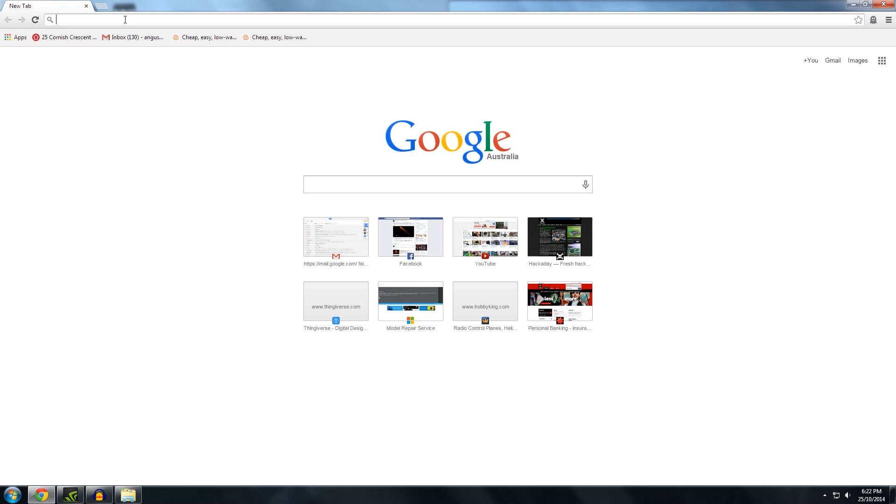
Step: Go to cloud.netfabb.com and sign in to the Microsoft 3D Model Repair service
type("cloud.netfabb.com")
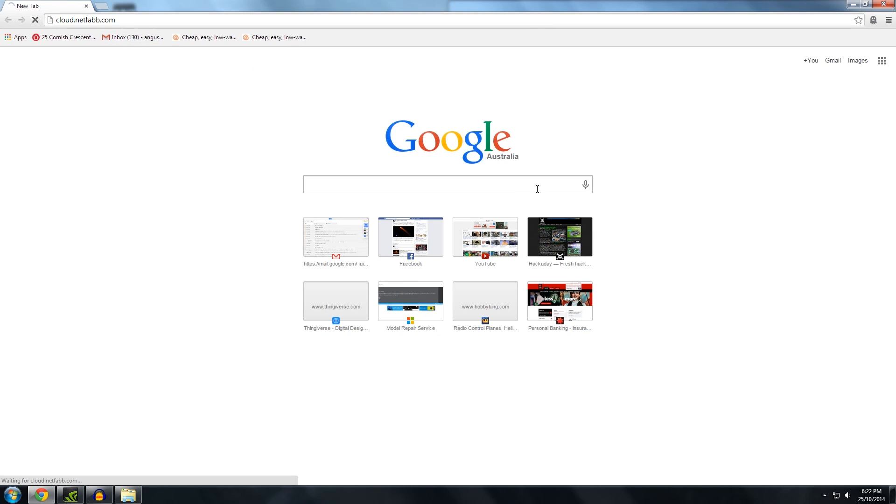
left_click(411, 300)
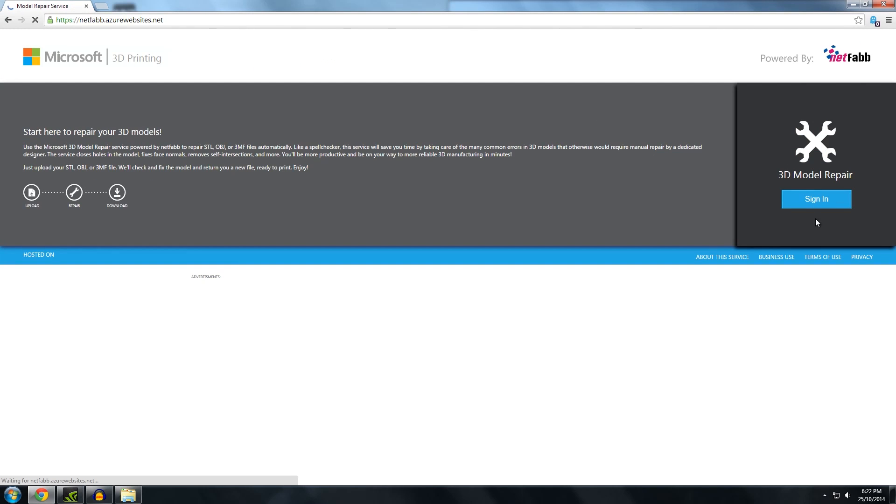
left_click(32, 191)
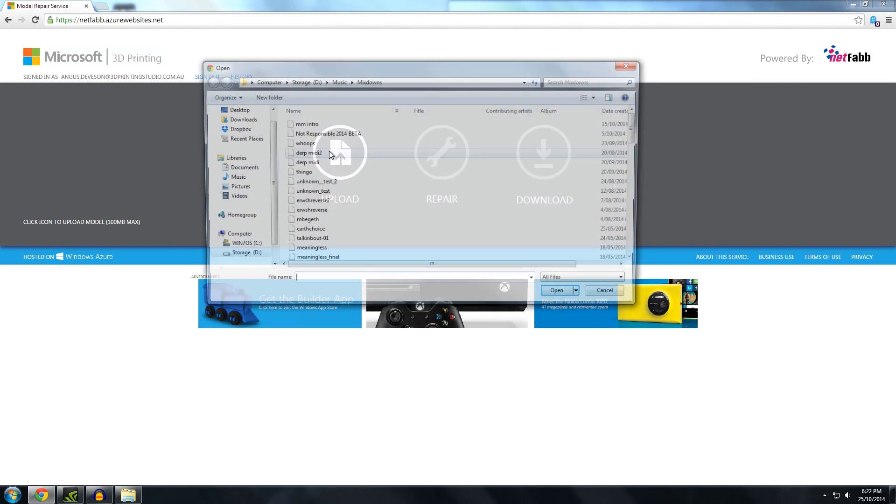
Step: Upload daedrig dagger.obj from the Desktop > Skyrim folder for repair
left_click(242, 119)
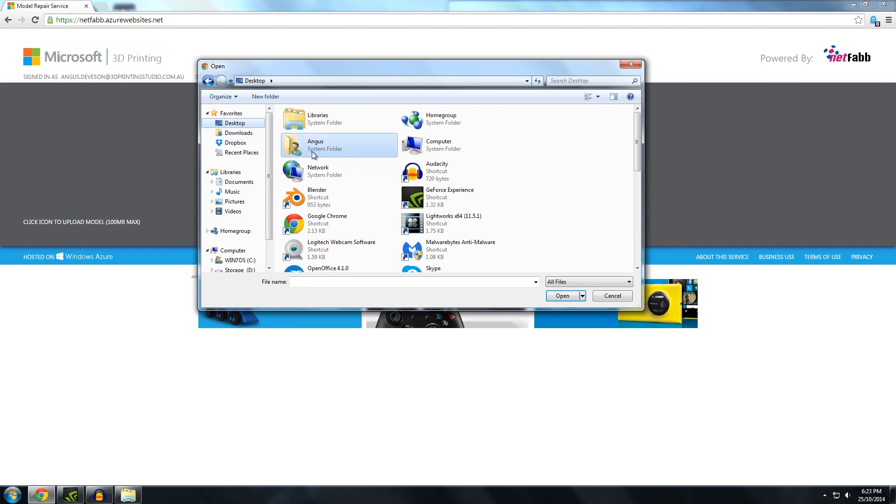
scroll("down", 3)
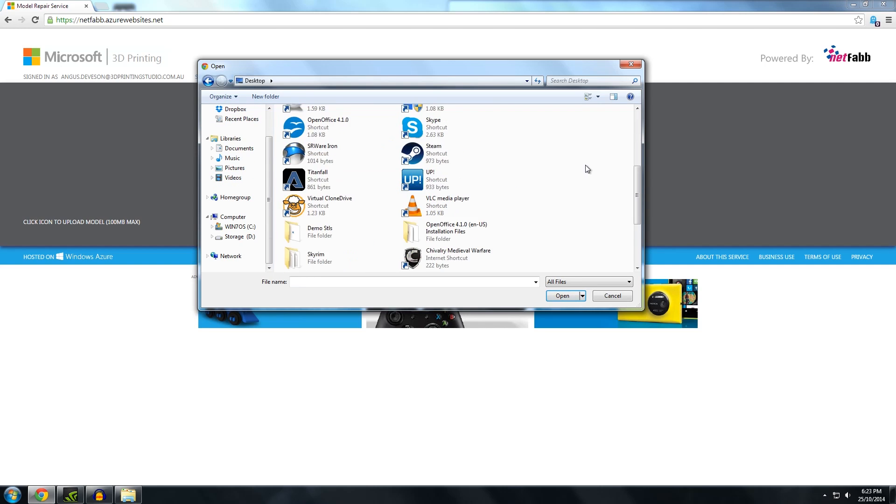
scroll("down", 3)
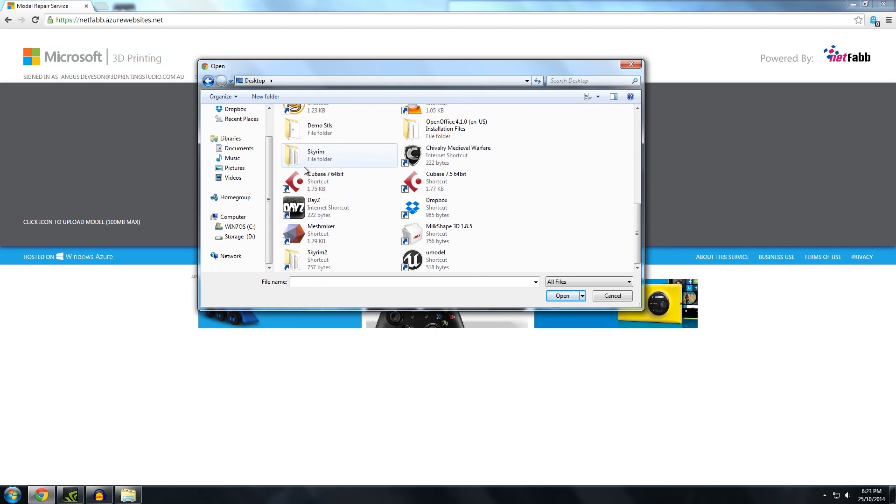
double_click(319, 155)
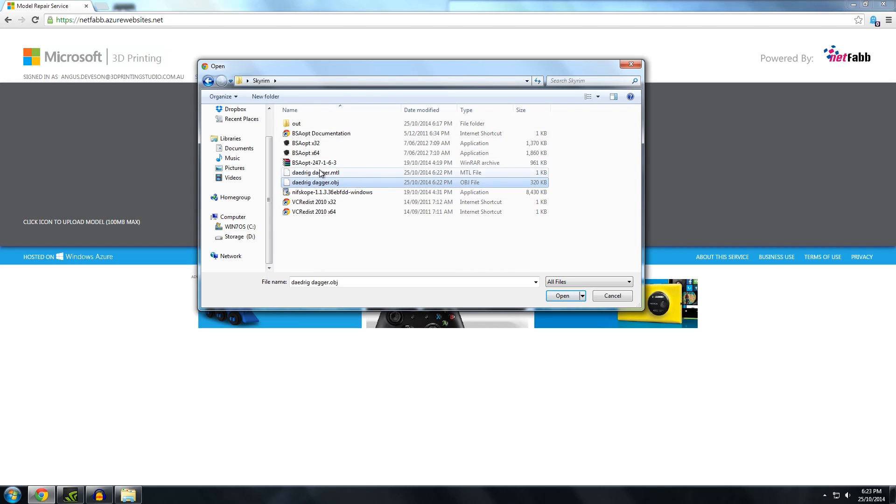
left_click(562, 295)
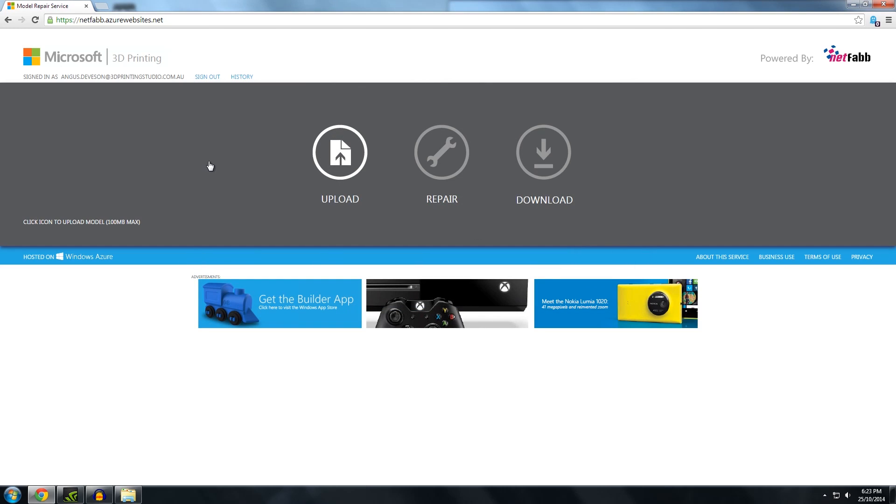
mouse_move(465, 222)
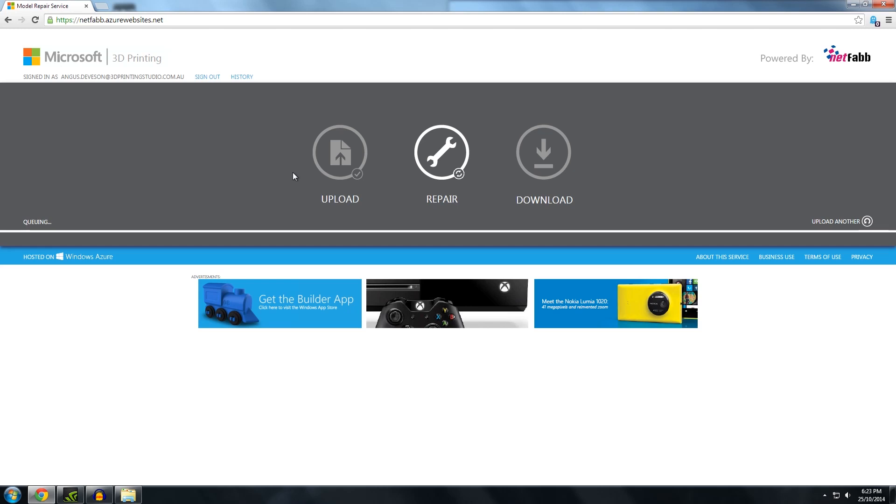
mouse_move(717, 152)
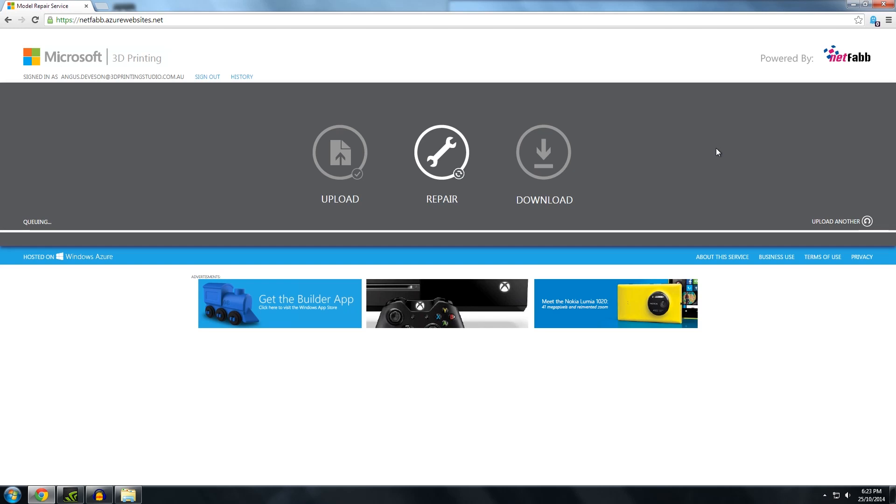
mouse_move(524, 107)
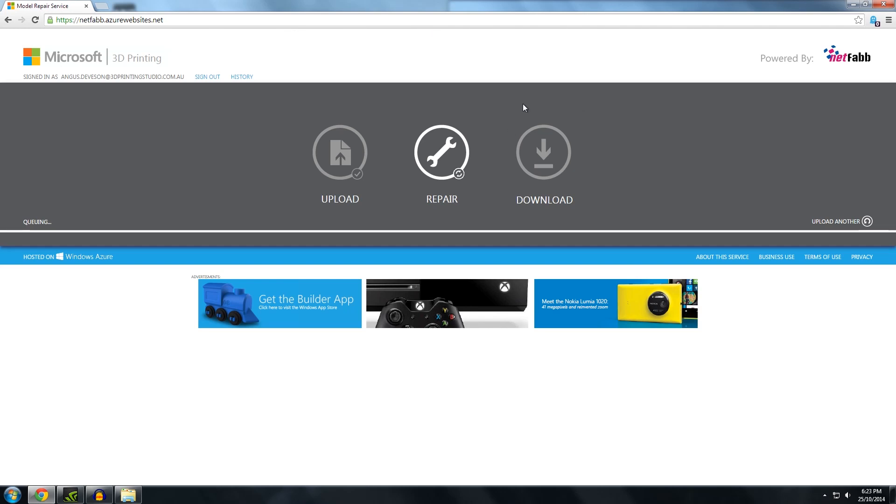
mouse_move(560, 183)
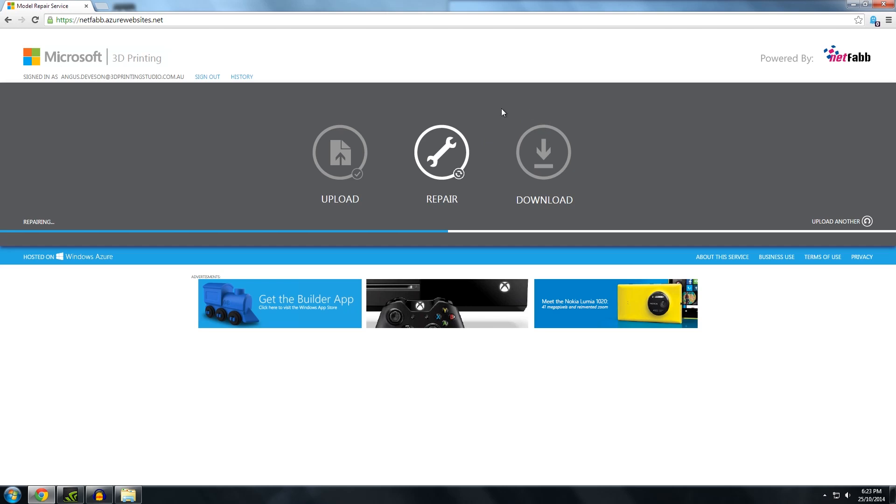
mouse_move(611, 215)
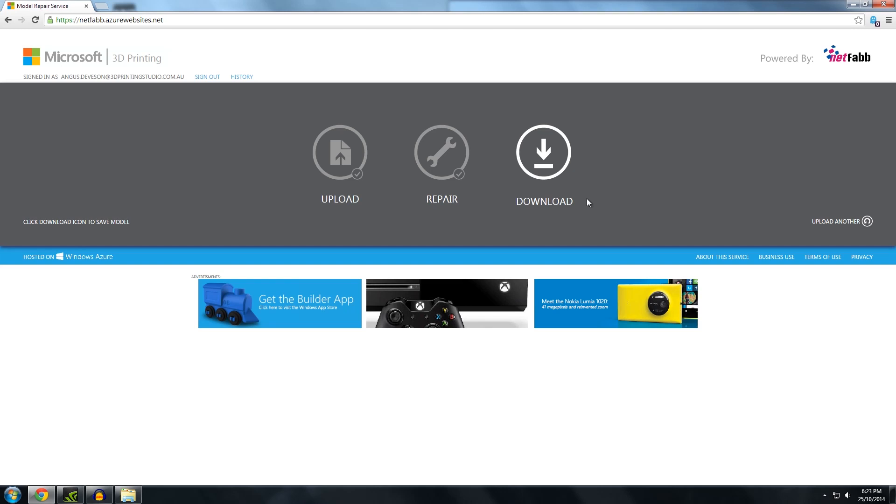
Step: Download the repaired model as daedrig dagger_fixed.obj after the repair completes
left_click(543, 153)
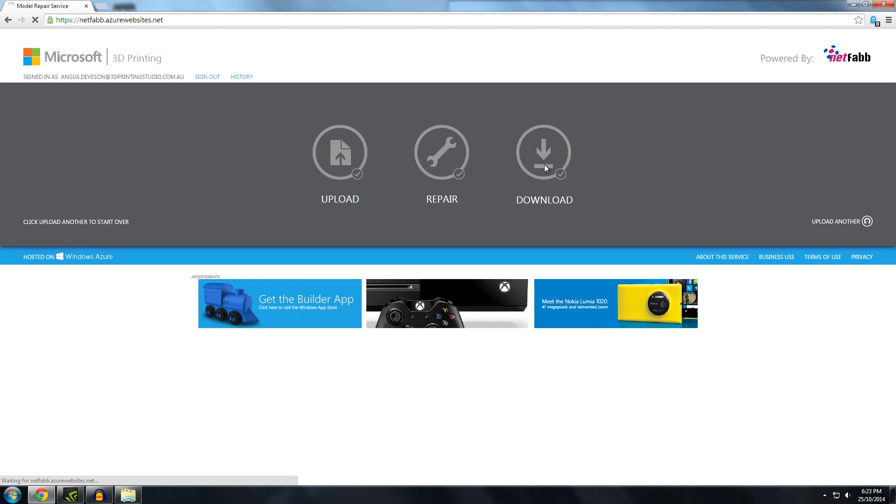
left_click(544, 151)
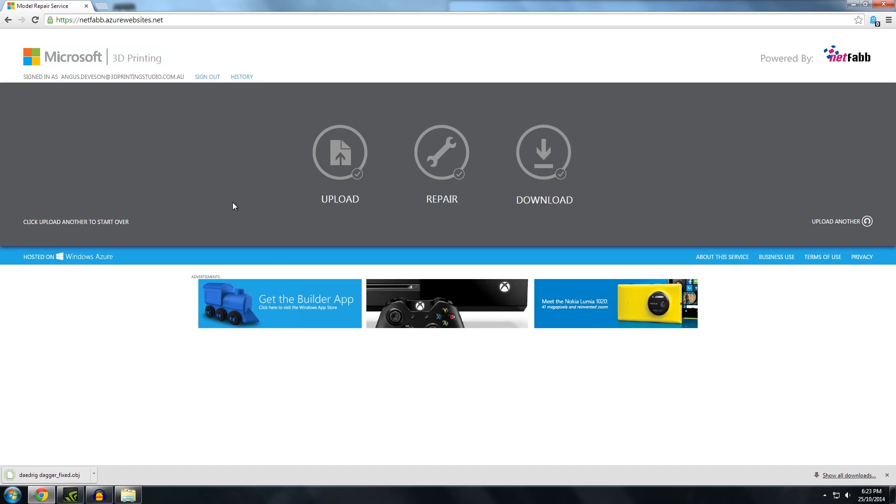
mouse_move(47, 393)
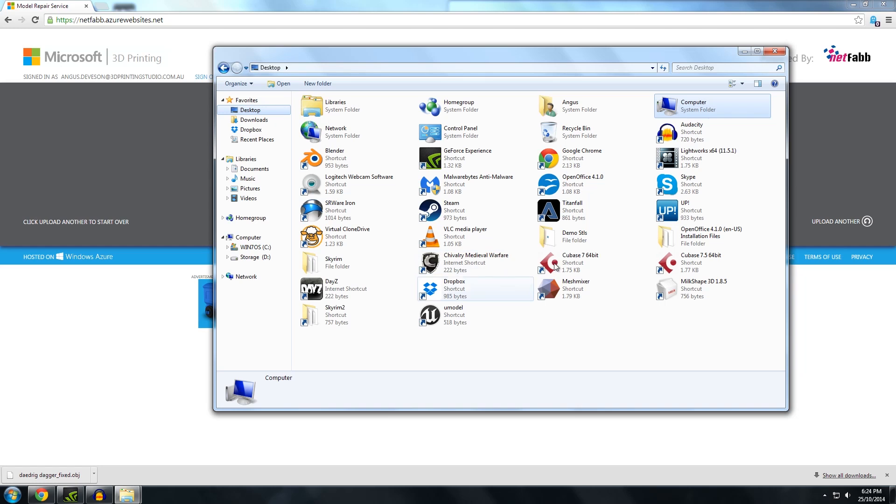
Step: Leave the Explorer folder view and launch Meshmixer from its desktop shortcut
double_click(333, 263)
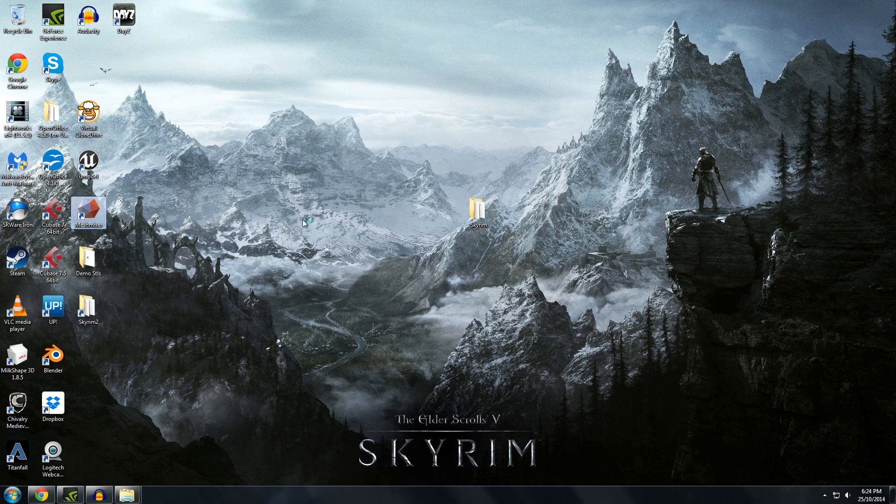
double_click(90, 211)
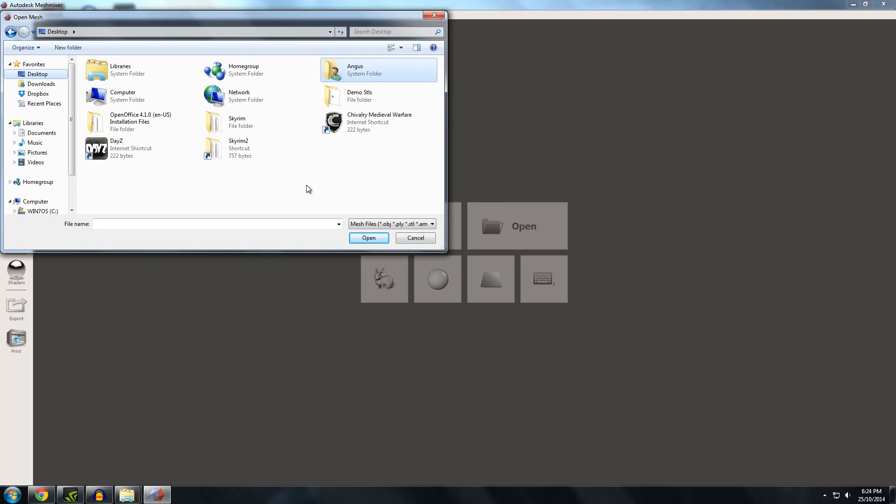
Step: Load daedrig dagger_fixed.obj from the Skyrim folder into Meshmixer
double_click(214, 122)
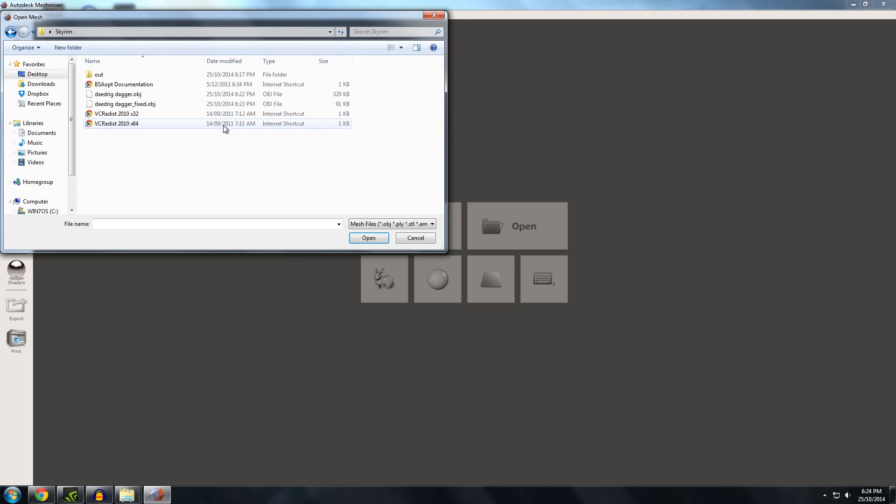
left_click(211, 187)
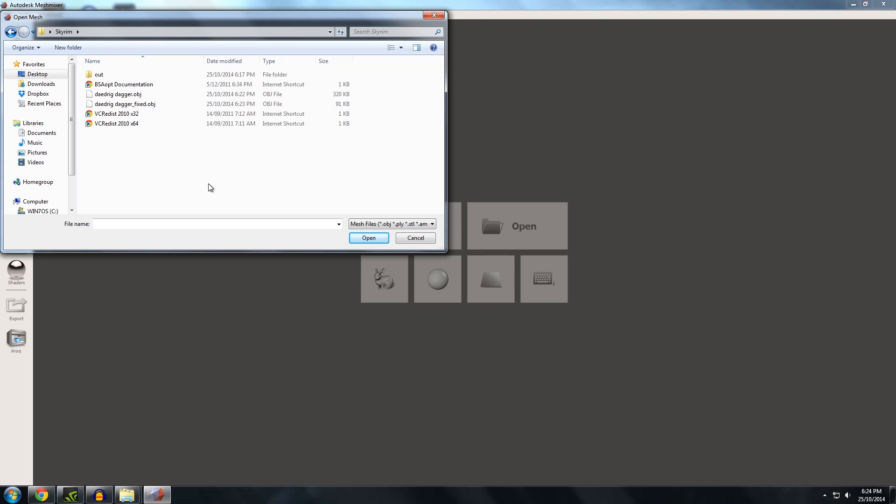
left_click(124, 103)
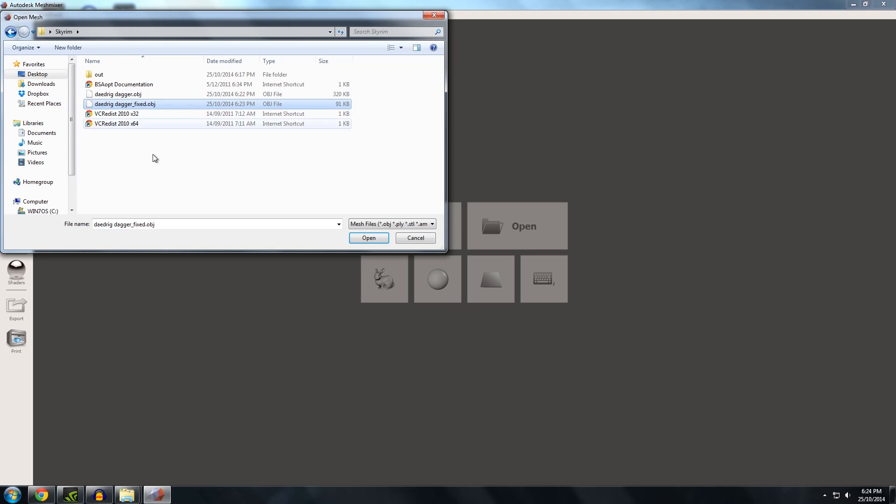
left_click(369, 238)
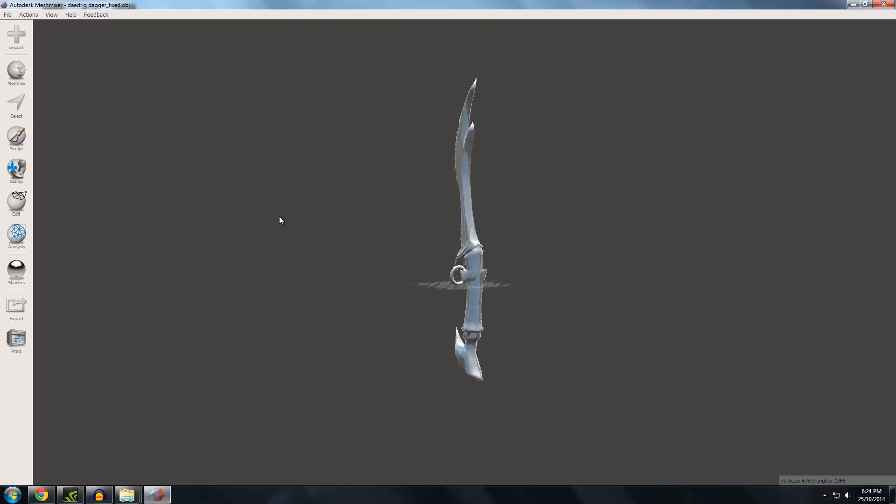
left_click_drag(280, 220, 319, 226)
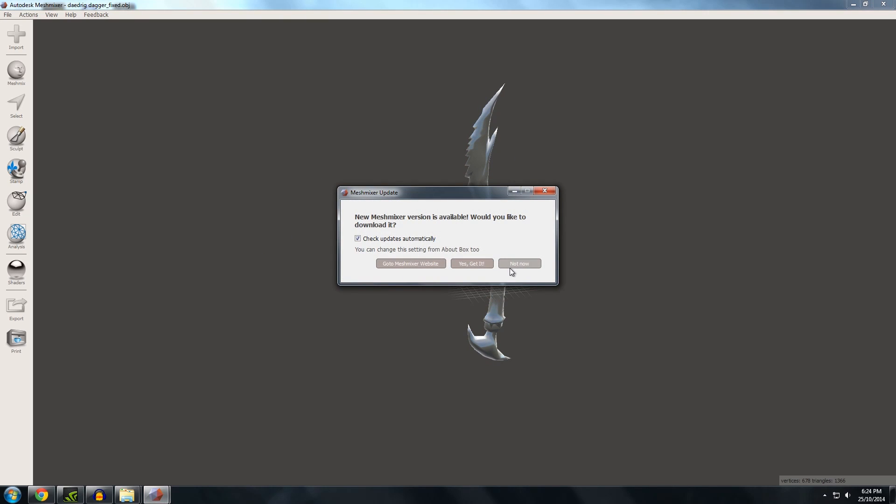
left_click(519, 264)
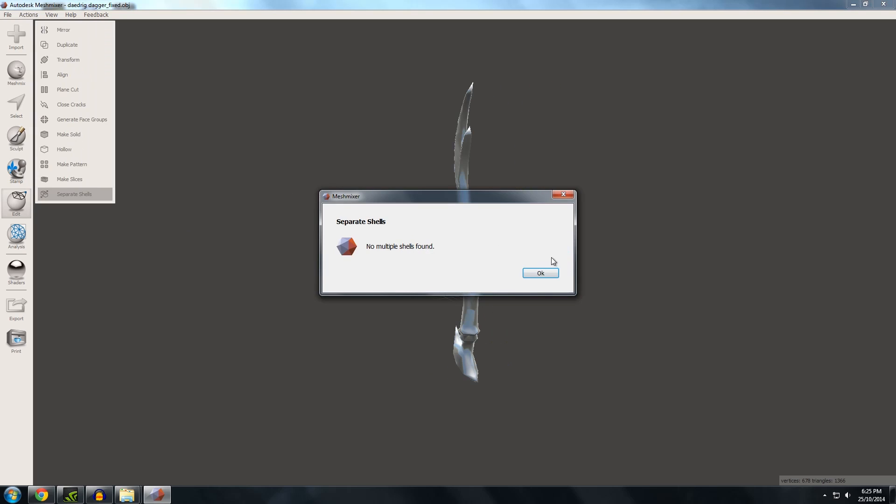
left_click(540, 273)
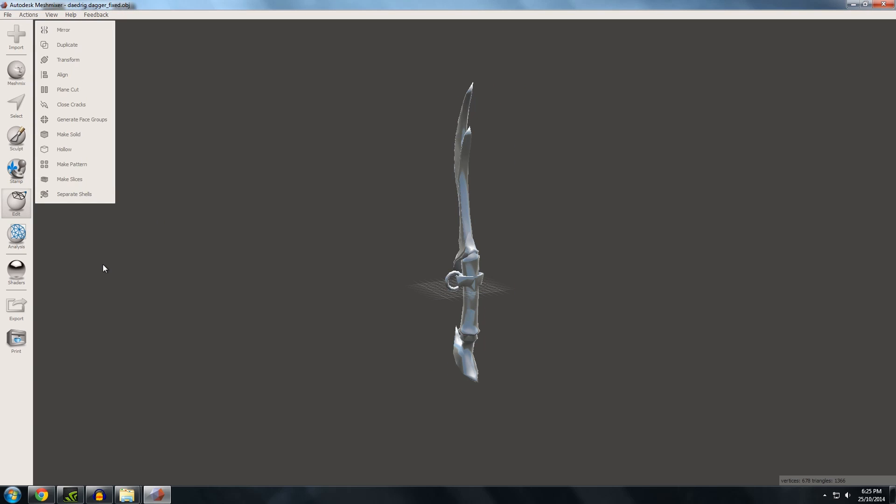
left_click(74, 194)
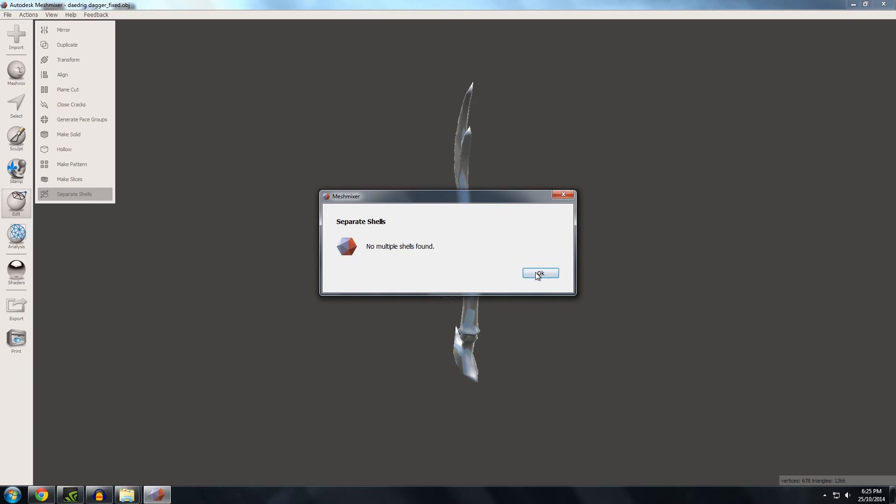
left_click(539, 272)
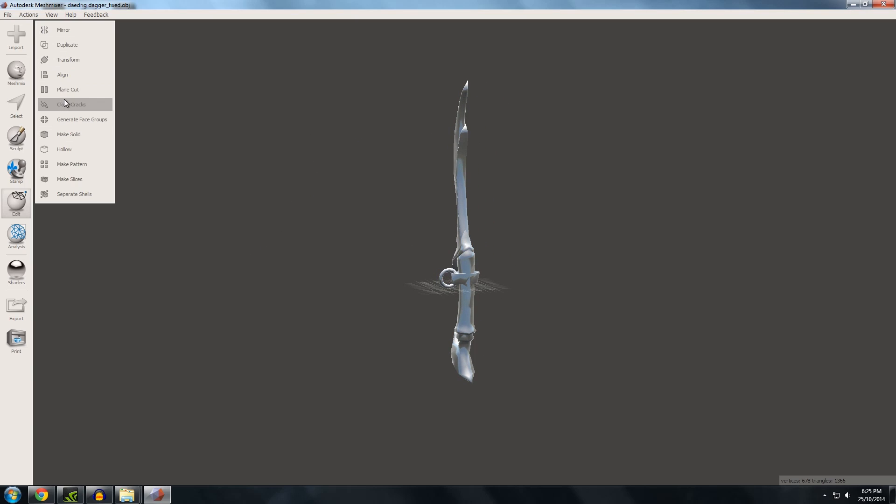
Step: Plane-cut the dagger with a horizontal plane across the upper blade, adjusting the cut Type
left_click(67, 89)
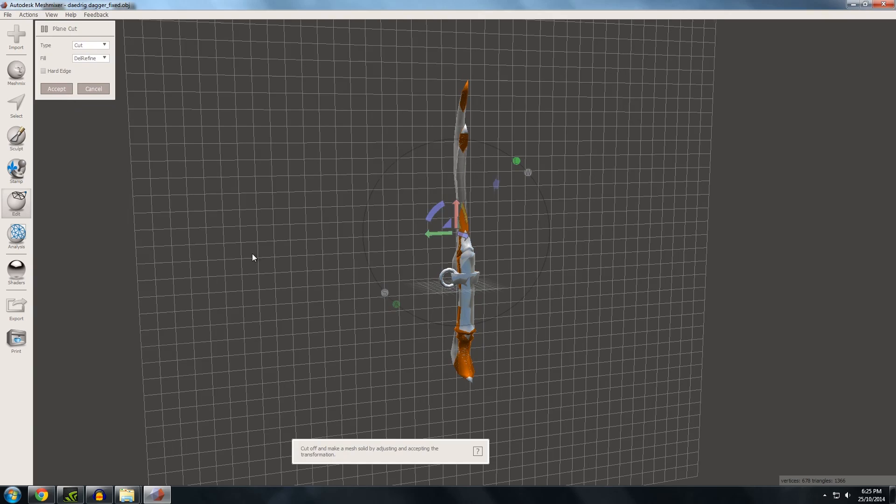
left_click_drag(451, 212, 492, 199)
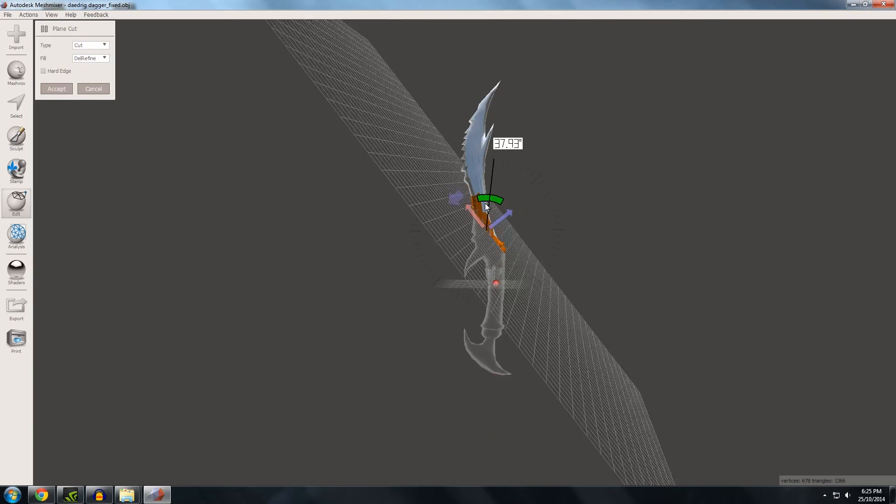
left_click_drag(488, 200, 425, 190)
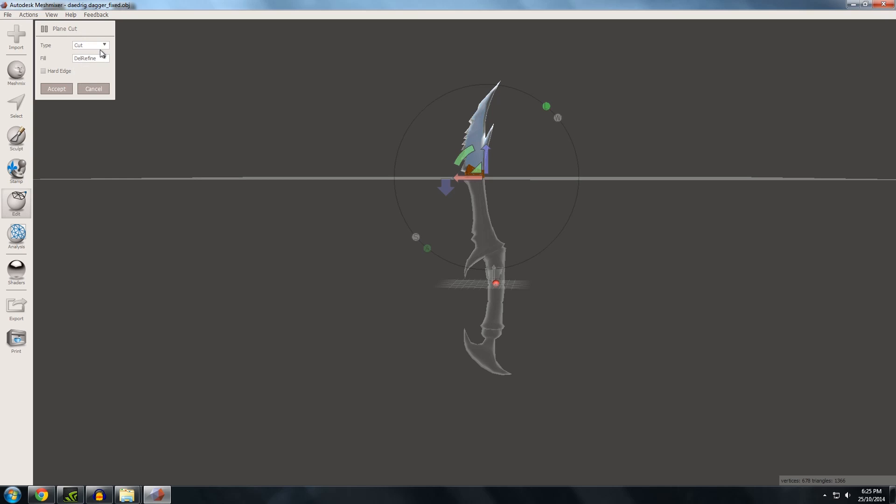
left_click(91, 45)
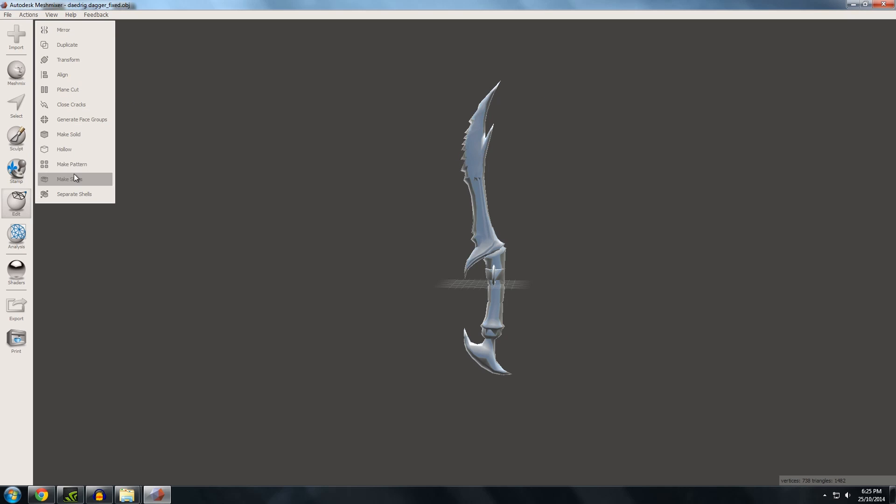
Step: Separate the cut dagger into shell 1 and shell 2 and select them in the Object Browser
left_click(74, 194)
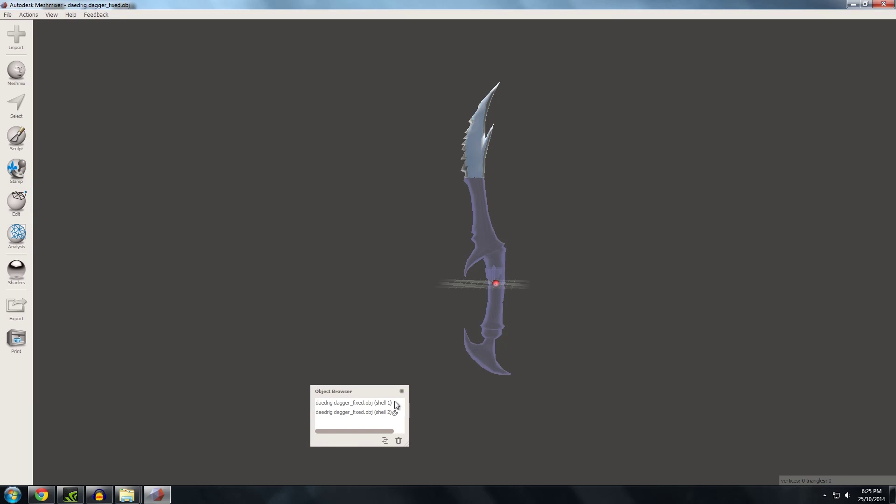
left_click(16, 201)
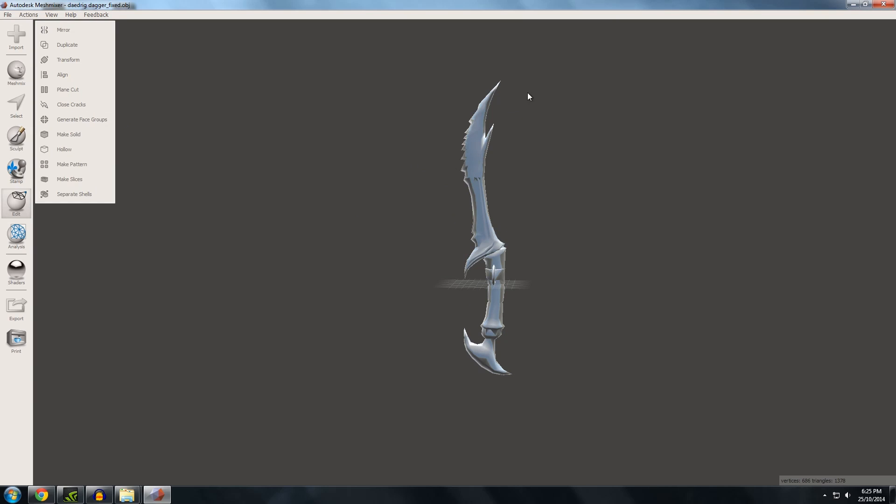
mouse_move(461, 299)
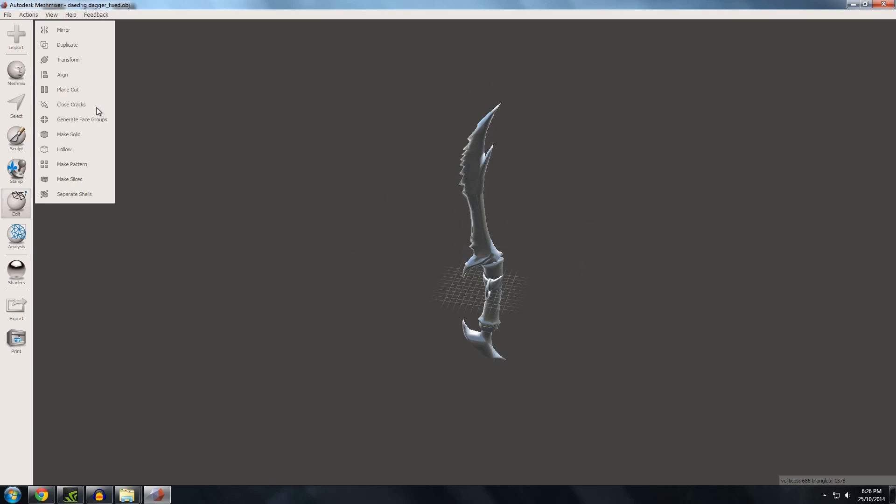
left_click(49, 15)
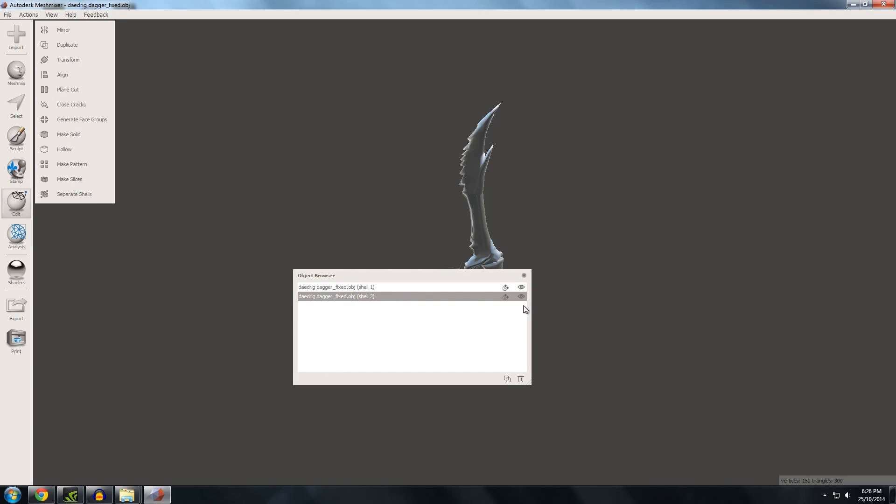
mouse_move(21, 17)
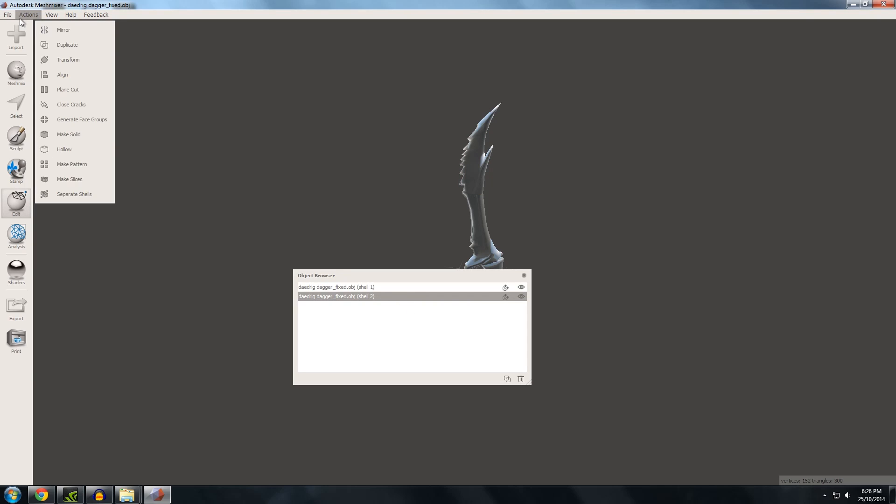